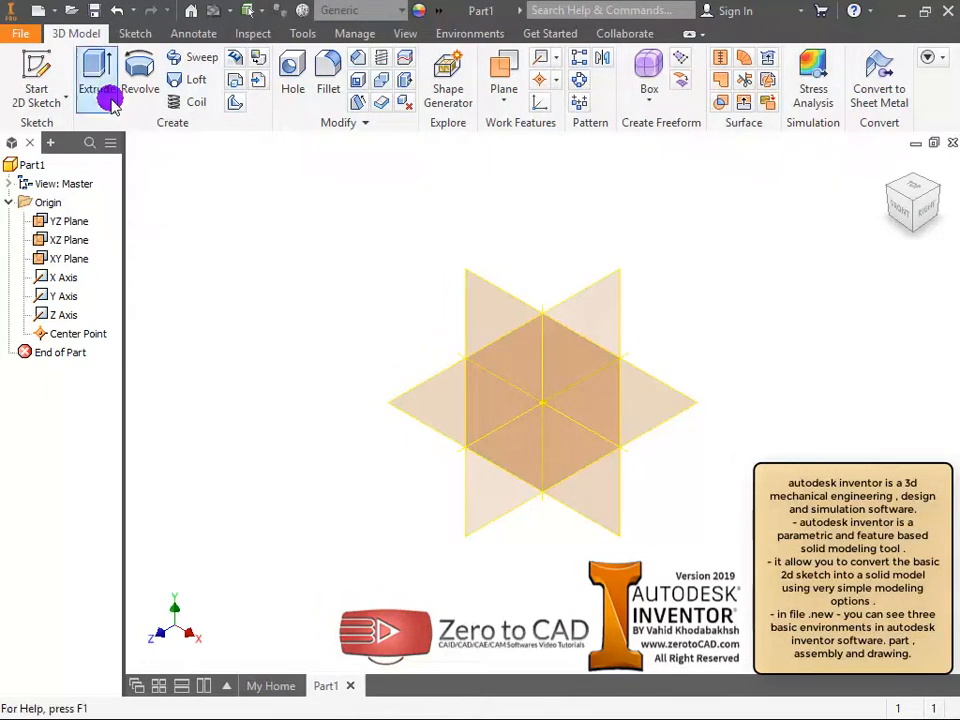
Browse the New file templates and the Annotate, Sketch, Tools and 3D Model ribbon tabs.
{"action": "left_click", "coordinate": [20, 32]}
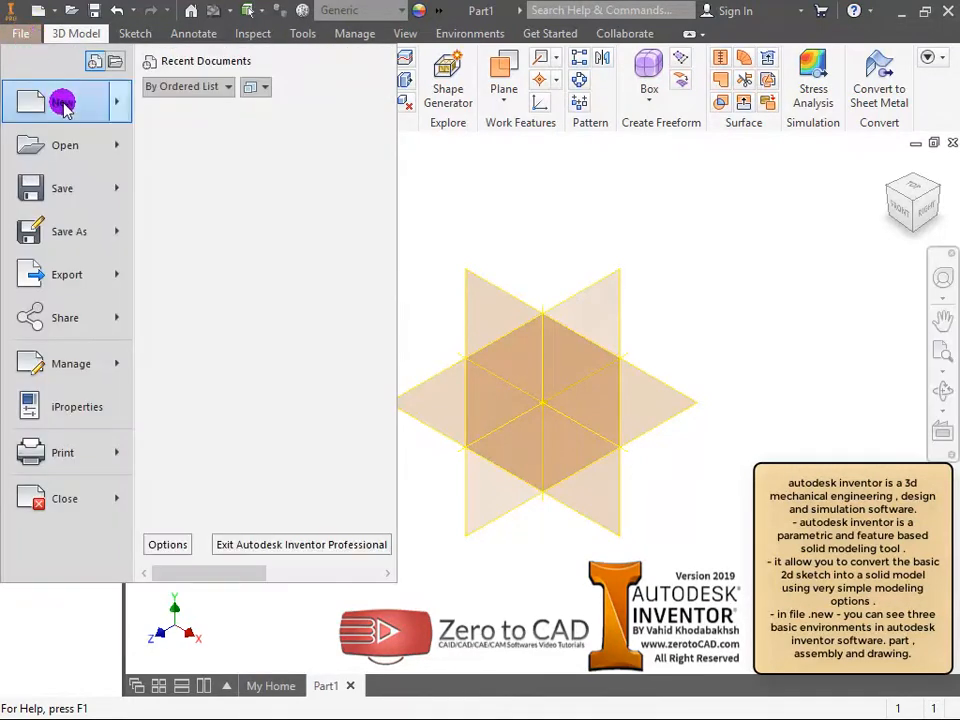
{"action": "left_click", "coordinate": [62, 100]}
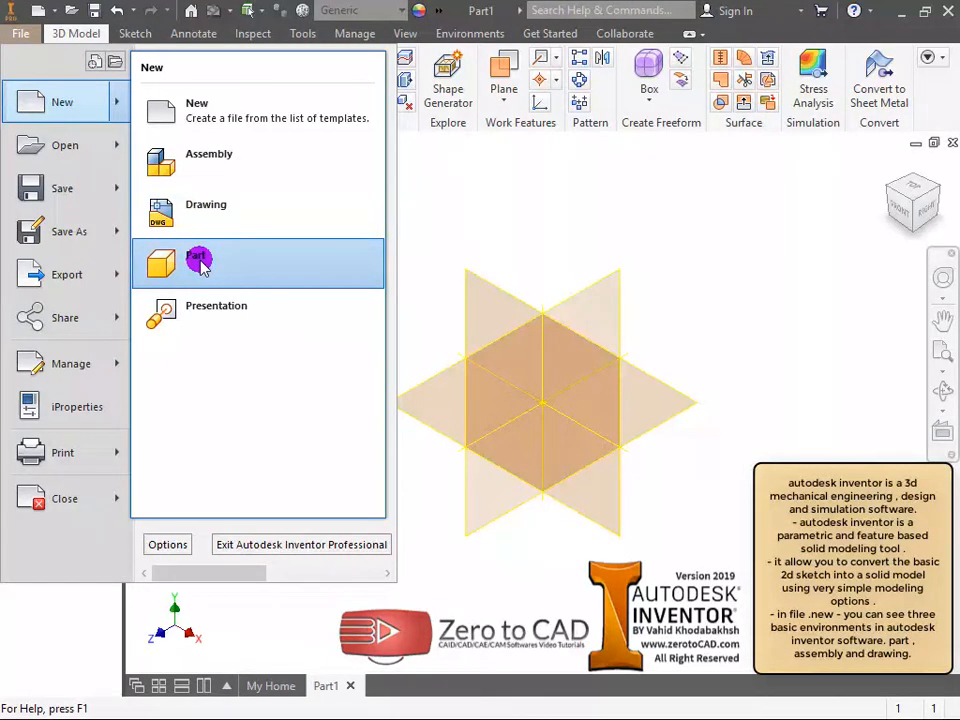
{"action": "mouse_move", "coordinate": [204, 210]}
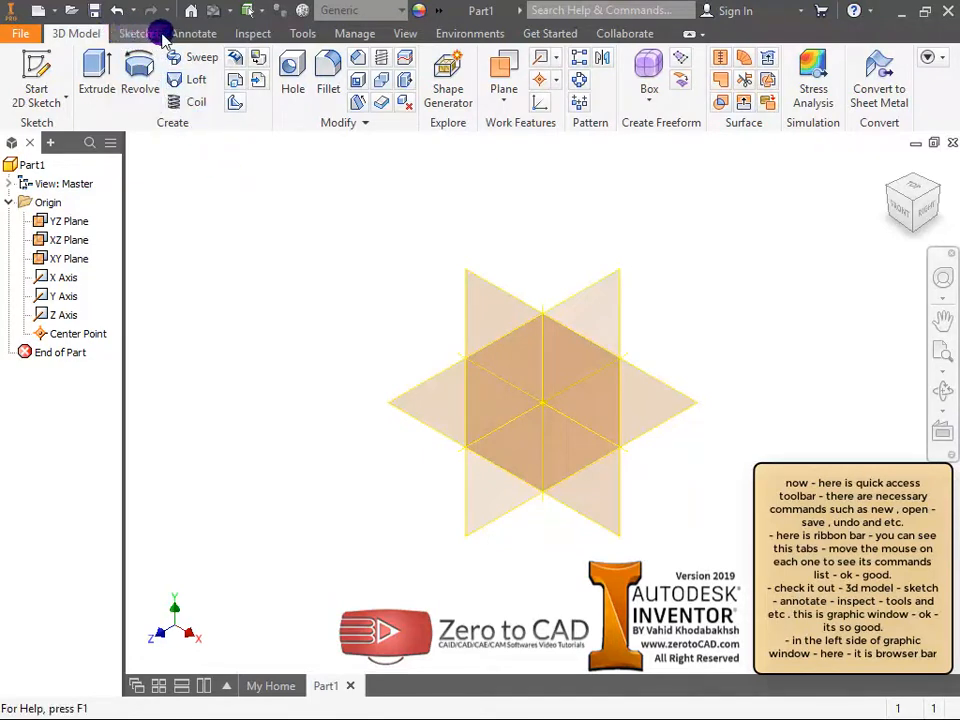
{"action": "mouse_move", "coordinate": [350, 32]}
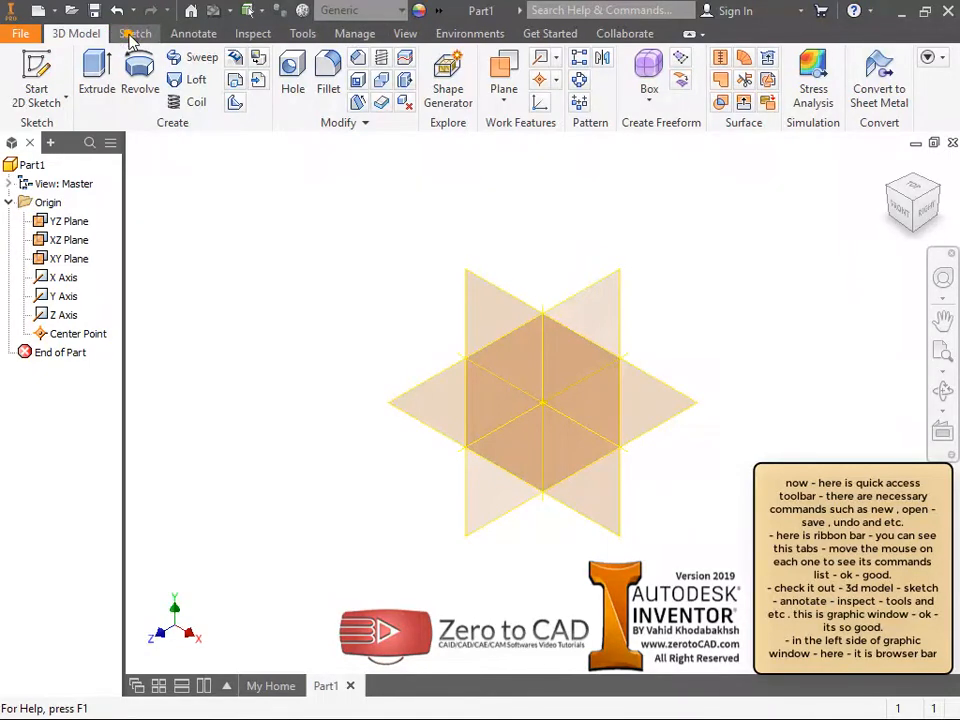
{"action": "left_click", "coordinate": [192, 32]}
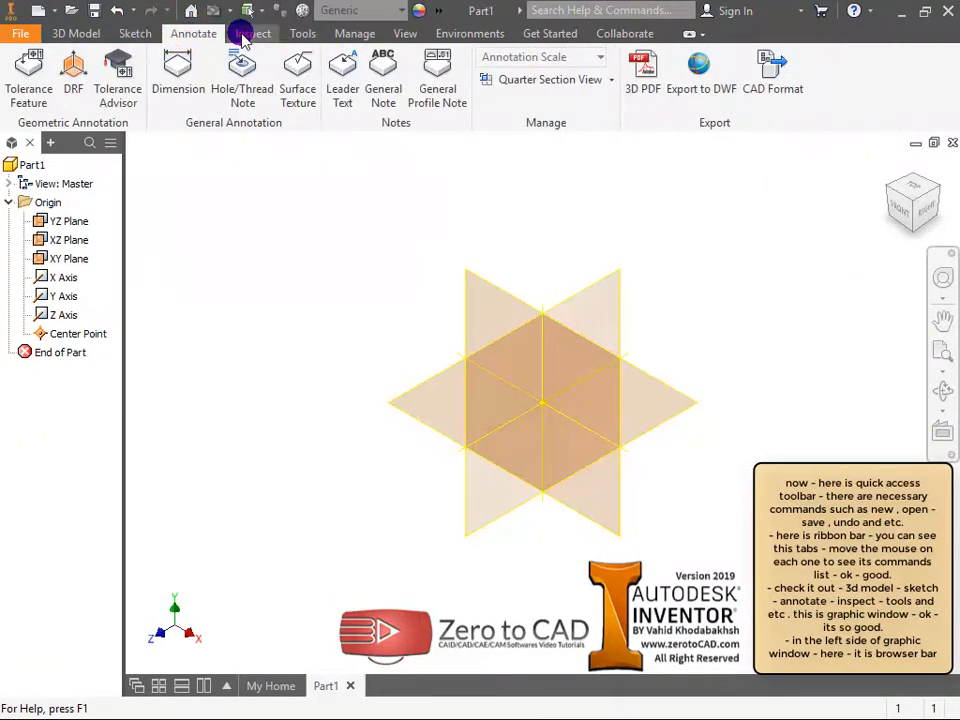
{"action": "left_click", "coordinate": [76, 32]}
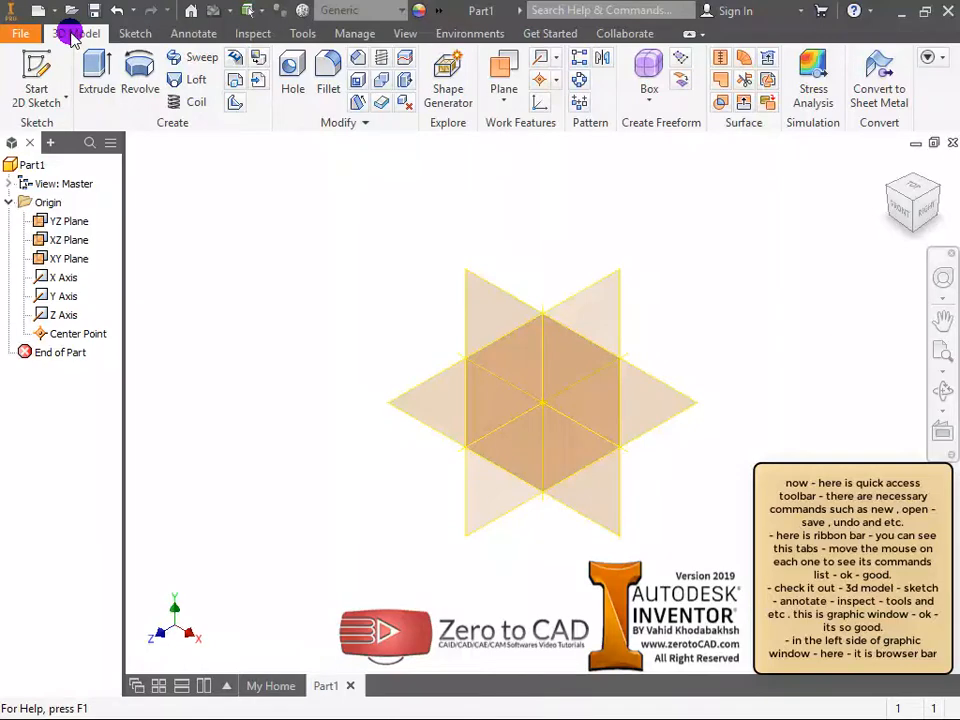
{"action": "left_click", "coordinate": [134, 32]}
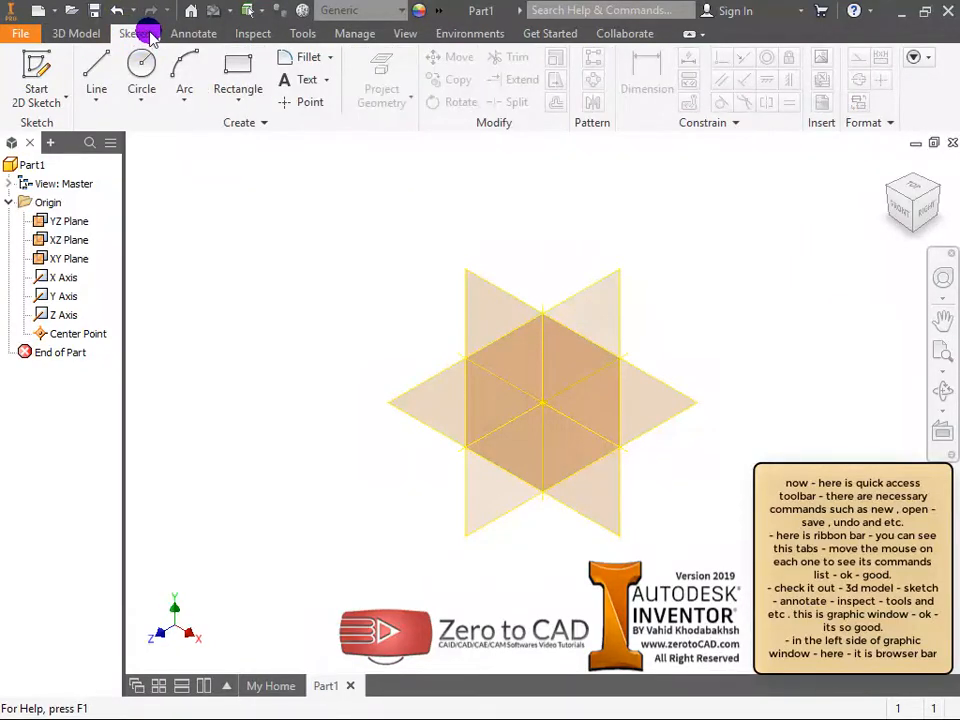
{"action": "left_click", "coordinate": [192, 32]}
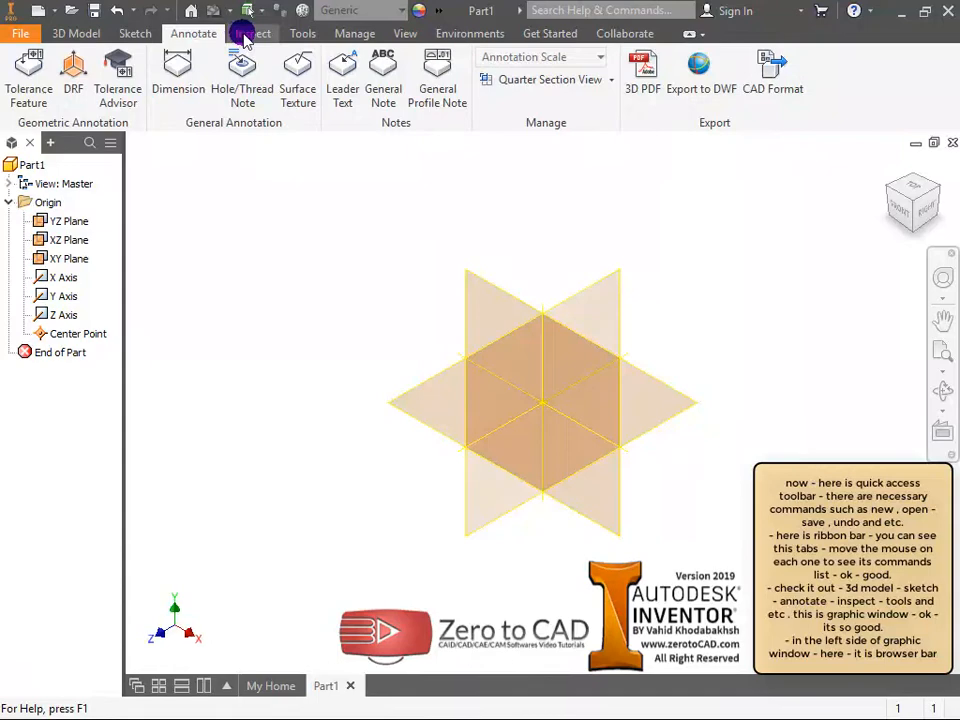
{"action": "left_click", "coordinate": [302, 32]}
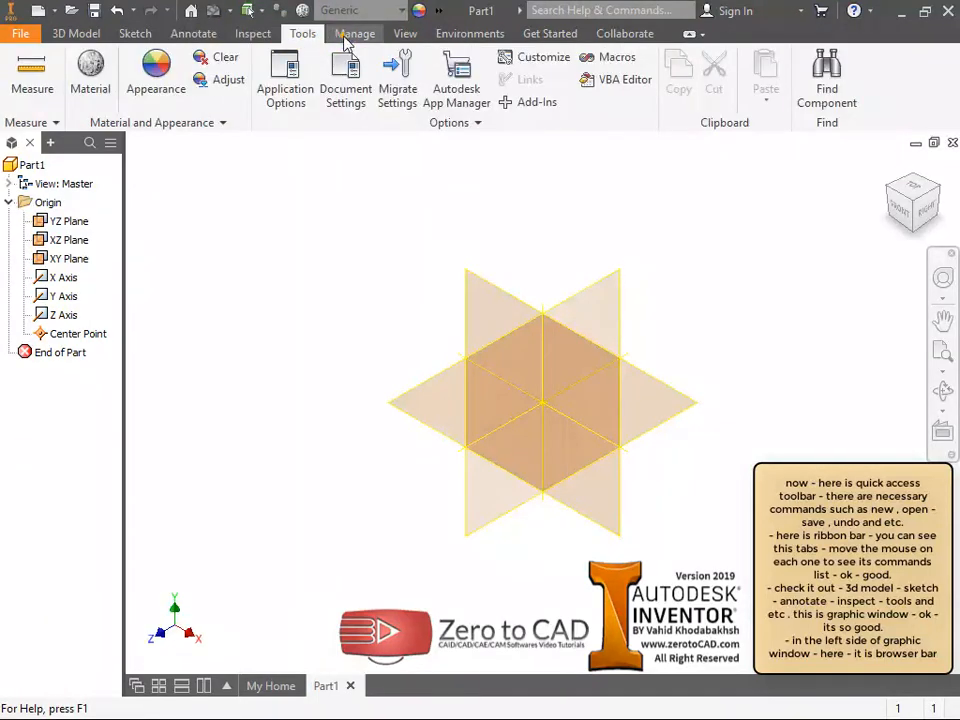
{"action": "left_click", "coordinate": [404, 32]}
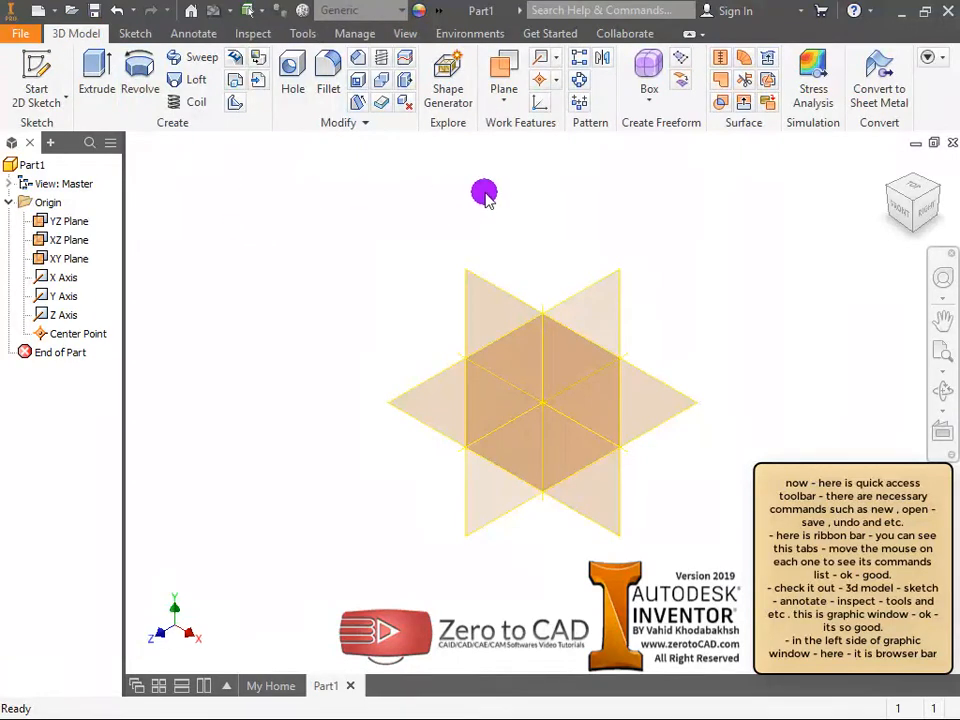
{"action": "mouse_move", "coordinate": [266, 600]}
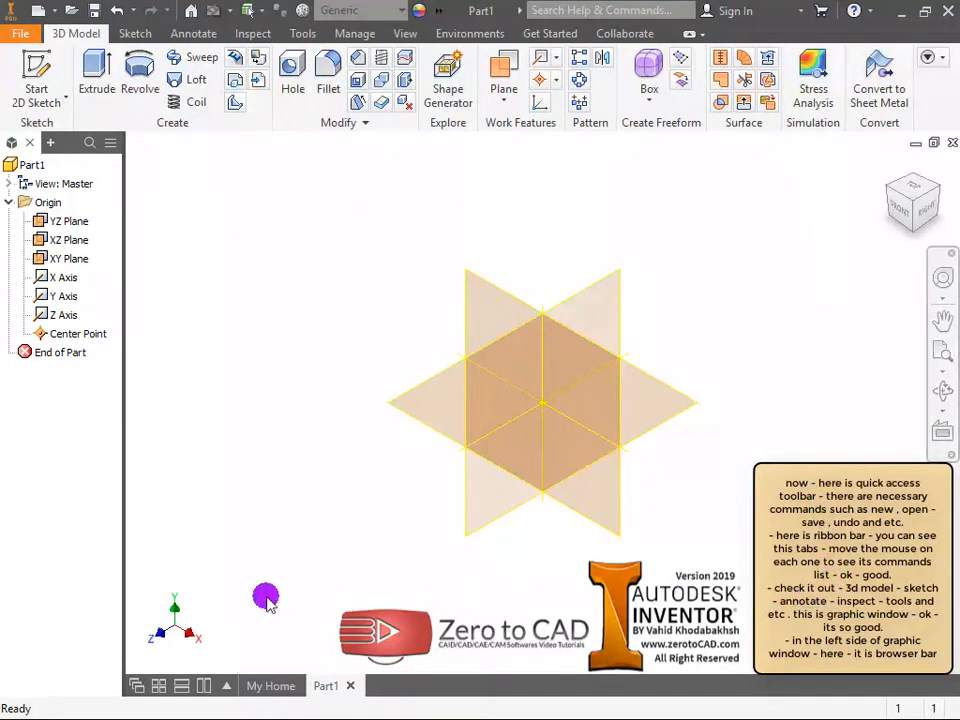
{"action": "mouse_move", "coordinate": [204, 252]}
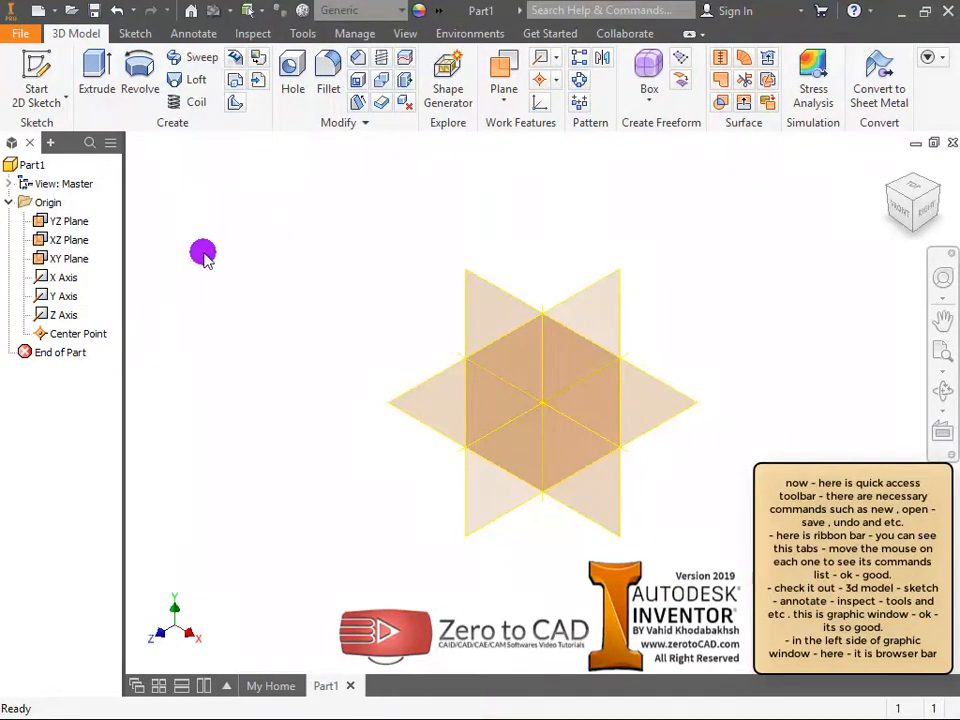
{"action": "mouse_move", "coordinate": [108, 302]}
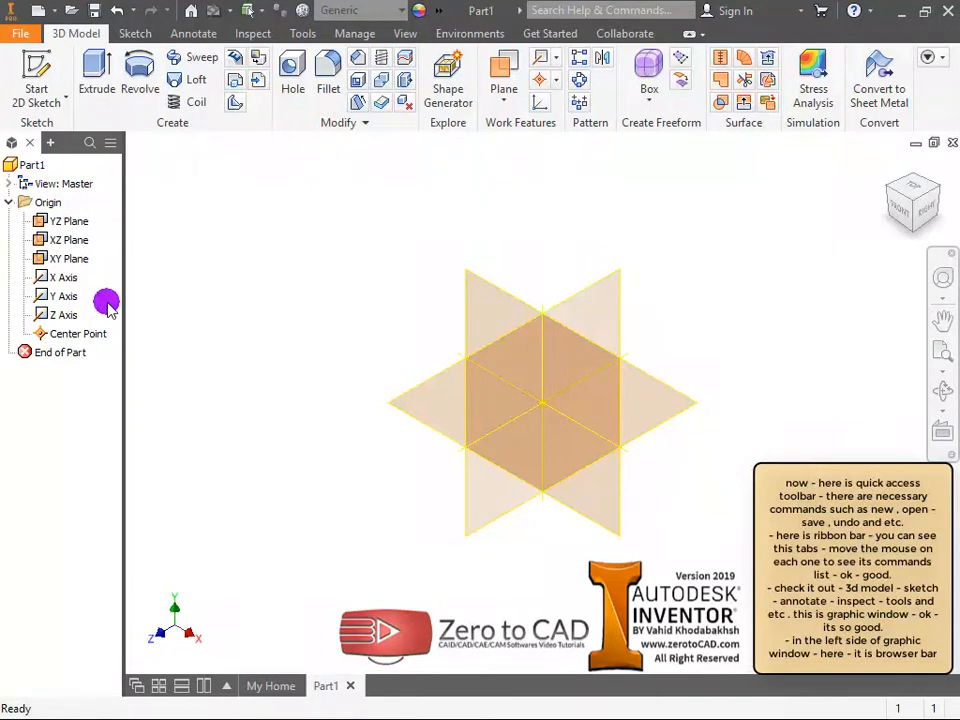
Highlight the origin XZ Plane, Y Axis and X Axis from the model browser.
{"action": "left_click", "coordinate": [66, 220]}
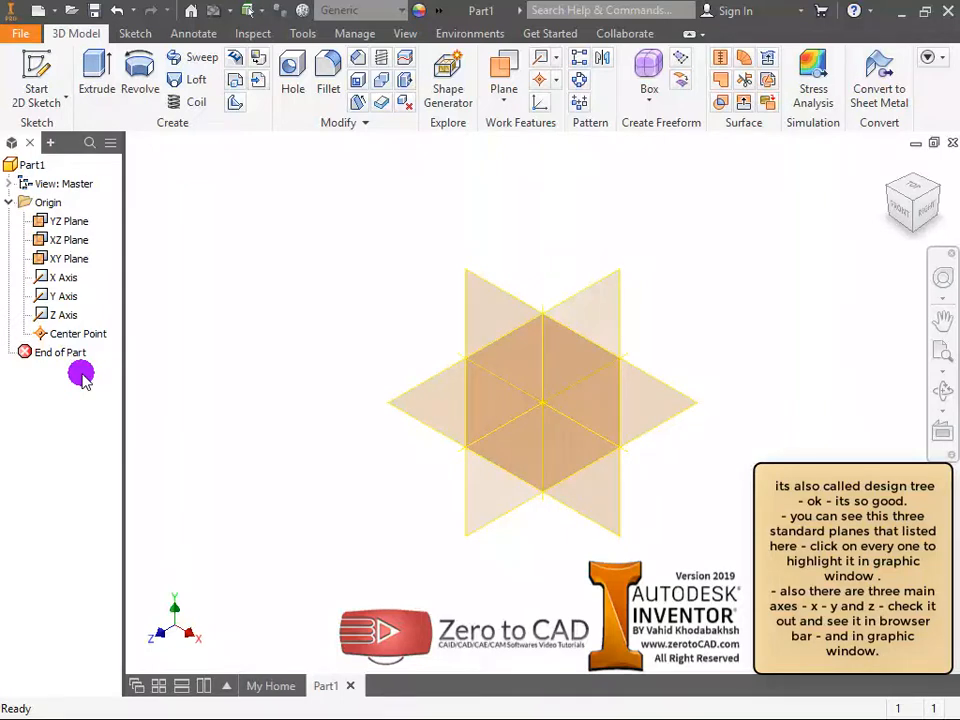
{"action": "left_click", "coordinate": [68, 240]}
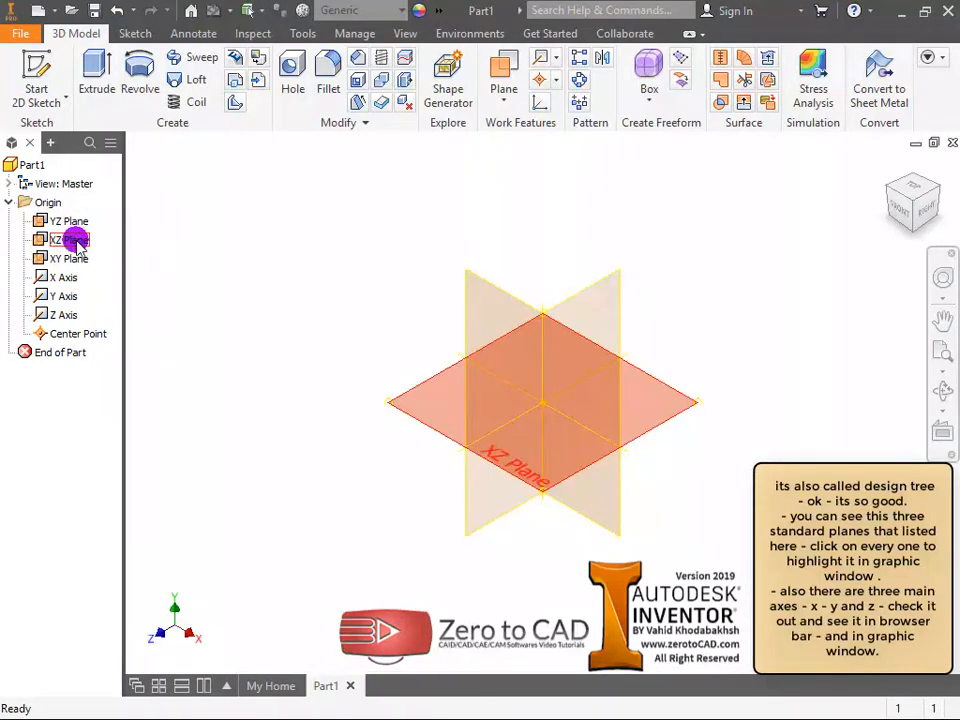
{"action": "left_click", "coordinate": [68, 220]}
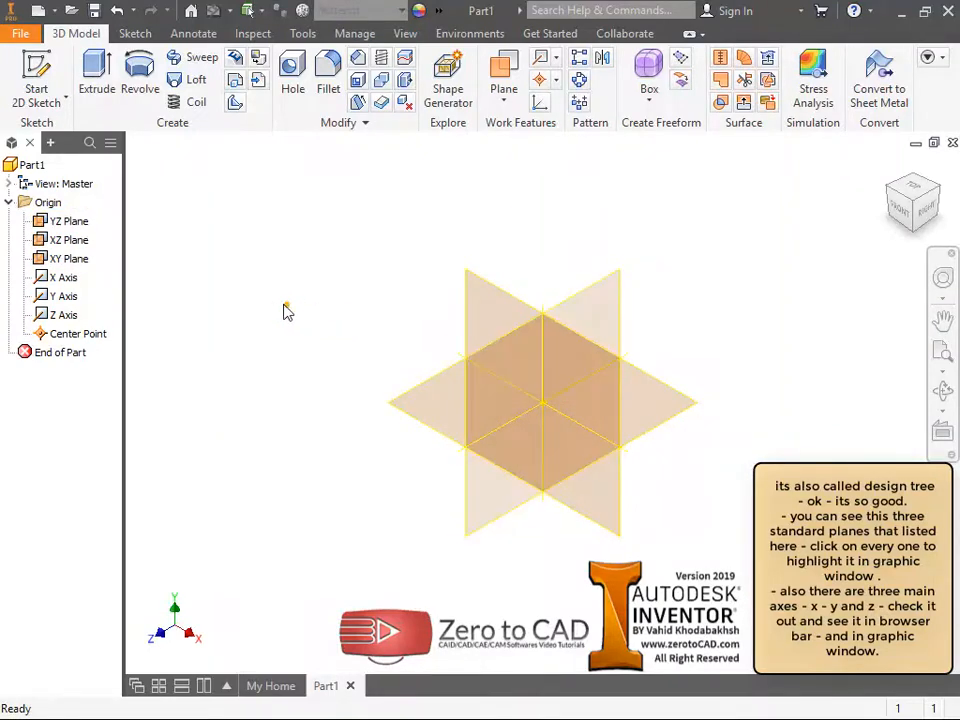
{"action": "left_click", "coordinate": [62, 314]}
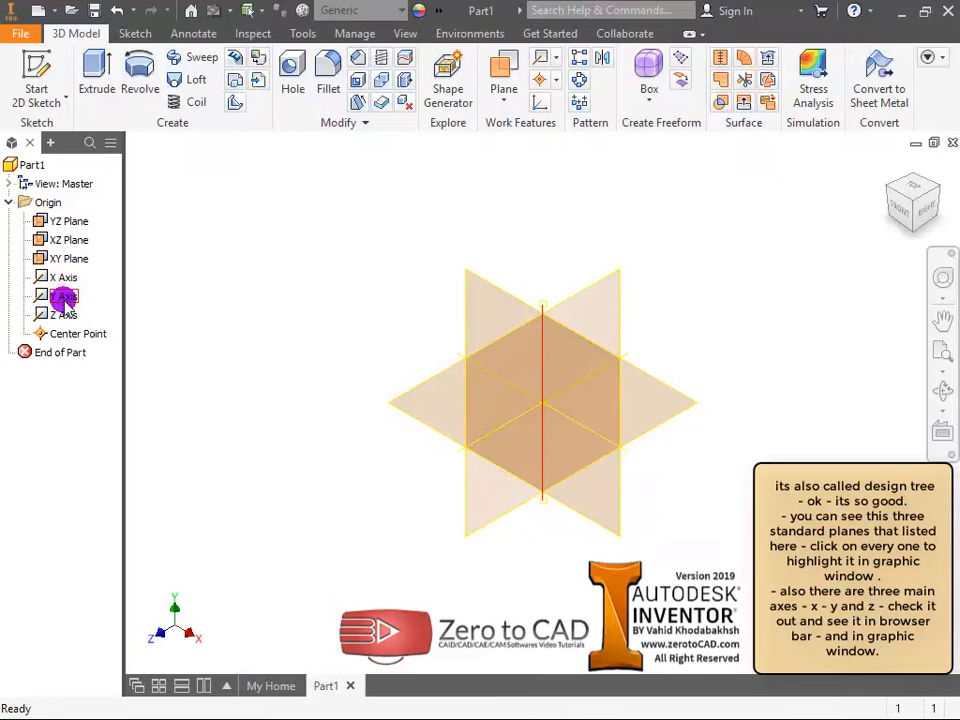
{"action": "left_click", "coordinate": [62, 276]}
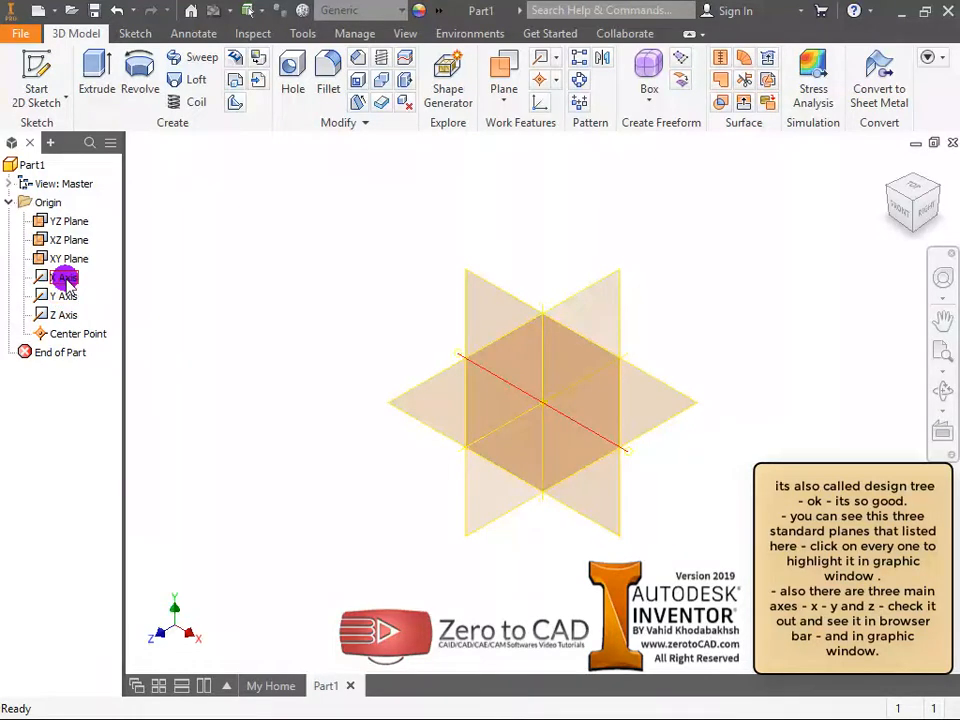
{"action": "left_click", "coordinate": [62, 286]}
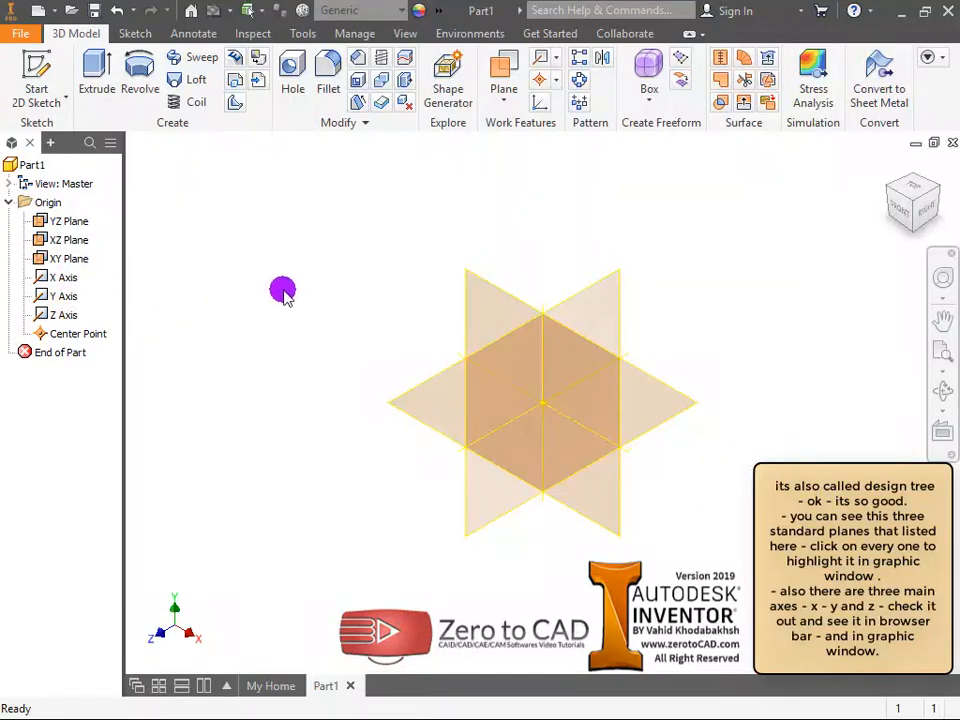
{"action": "mouse_move", "coordinate": [452, 364]}
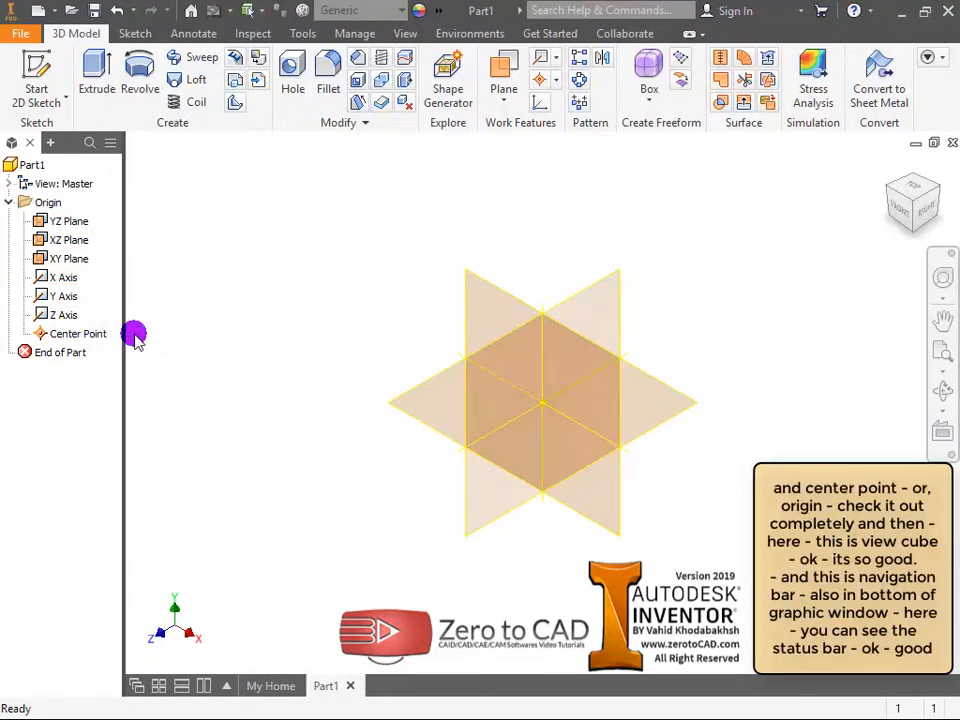
{"action": "left_click", "coordinate": [76, 332]}
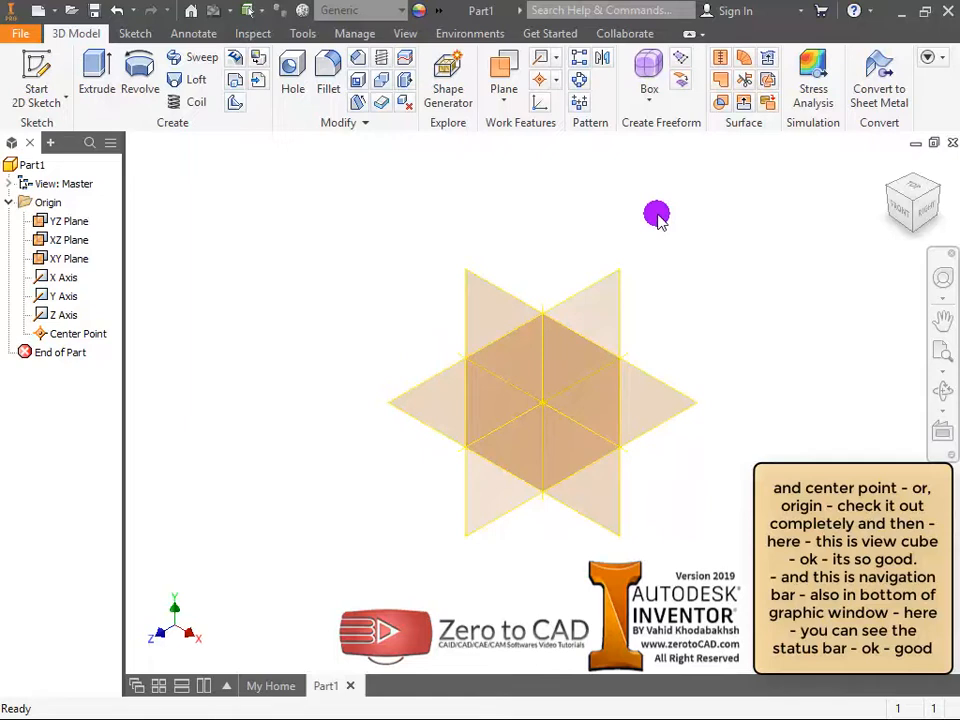
{"action": "mouse_move", "coordinate": [930, 190]}
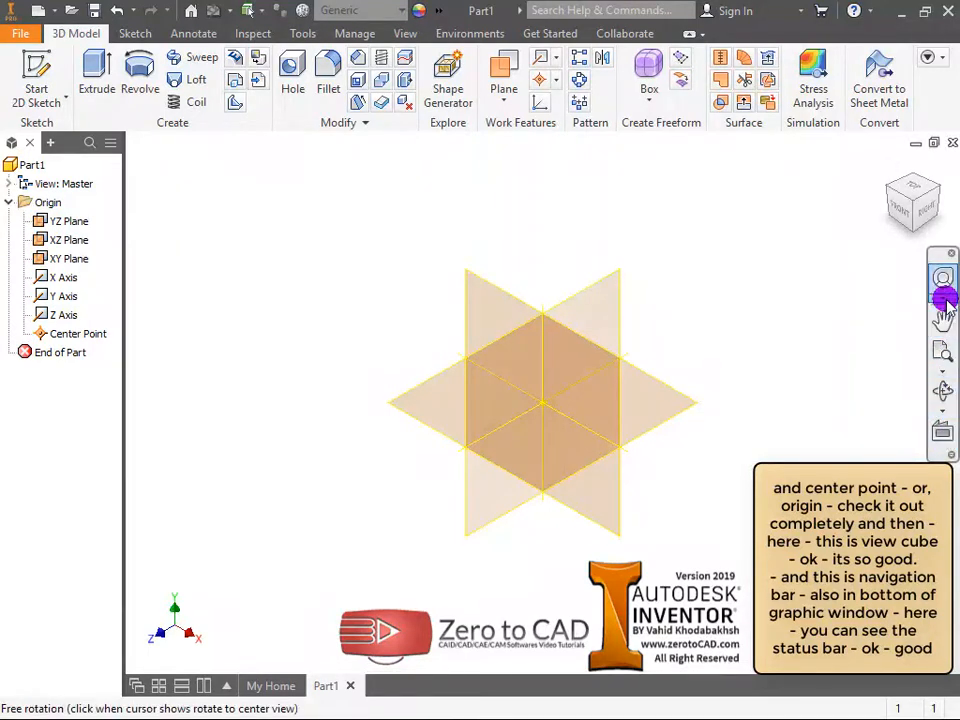
{"action": "mouse_move", "coordinate": [460, 704]}
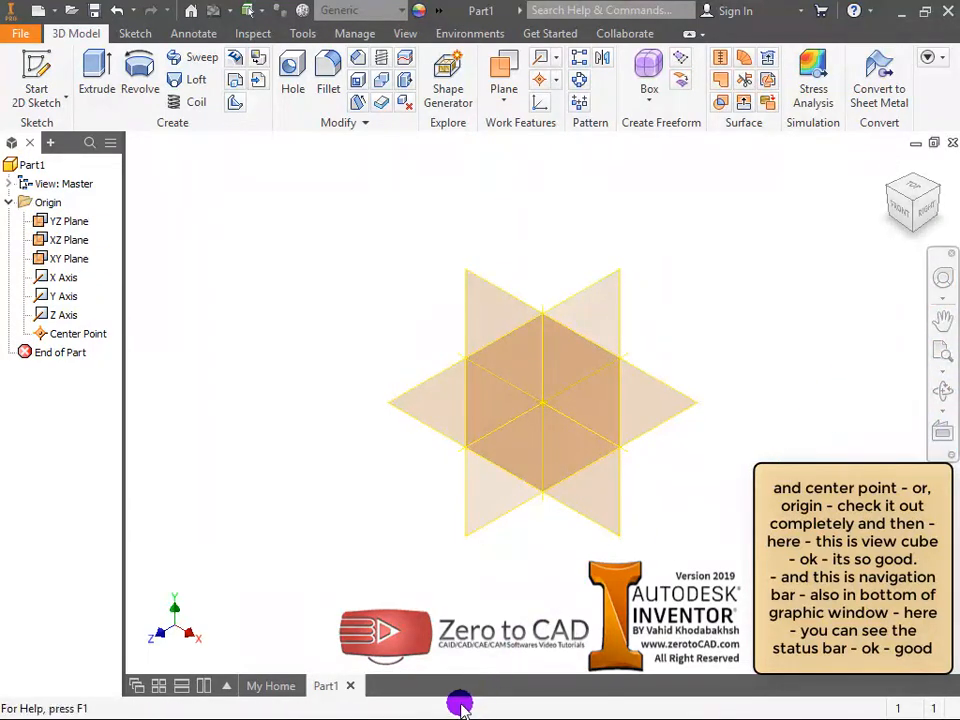
{"action": "mouse_move", "coordinate": [440, 690]}
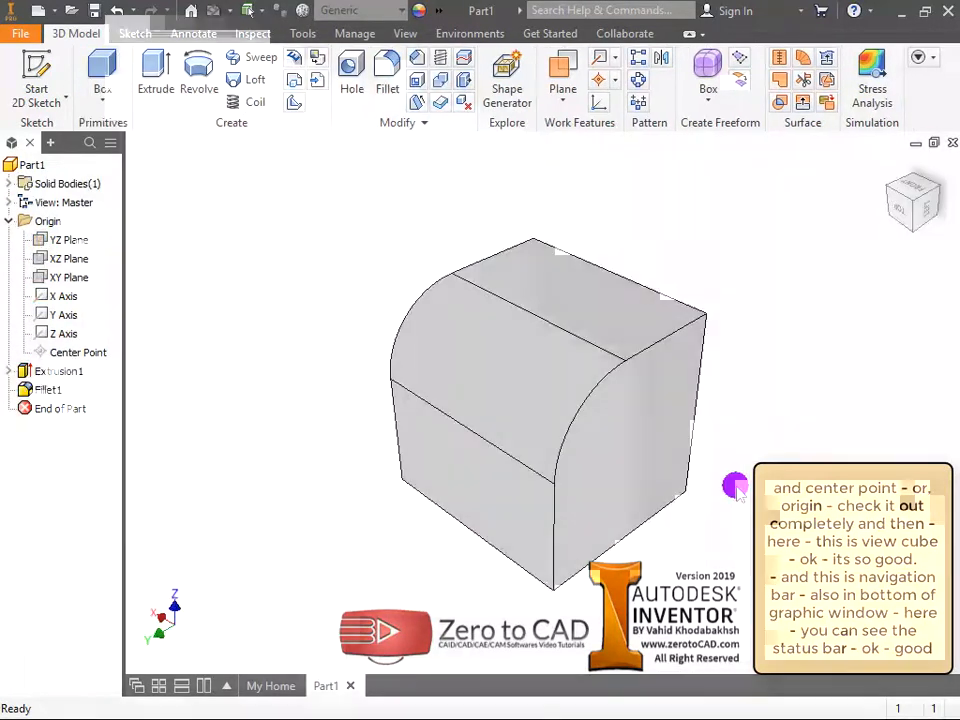
Try the Realistic, Shaded and Hidden Edge visual styles on the block.
{"action": "left_click", "coordinate": [404, 32]}
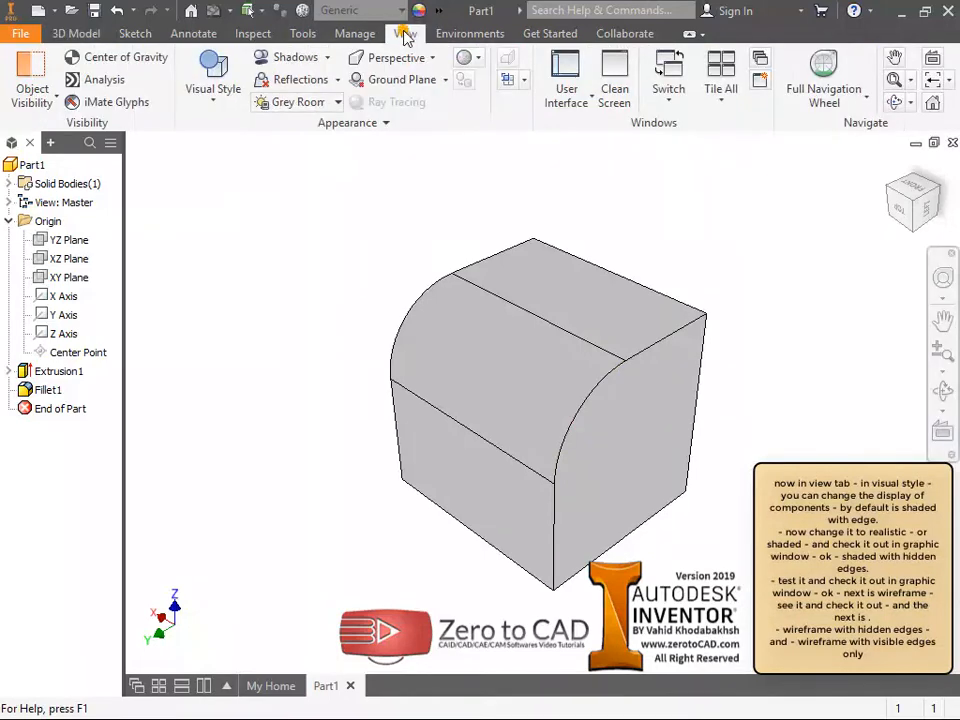
{"action": "left_click", "coordinate": [212, 76]}
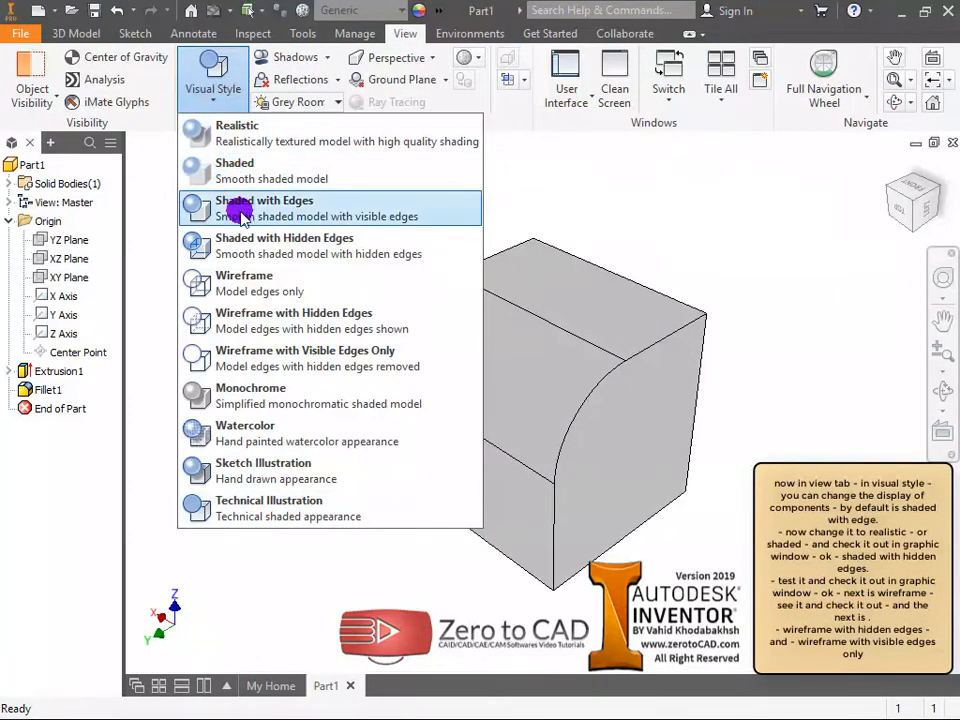
{"action": "left_click", "coordinate": [234, 170]}
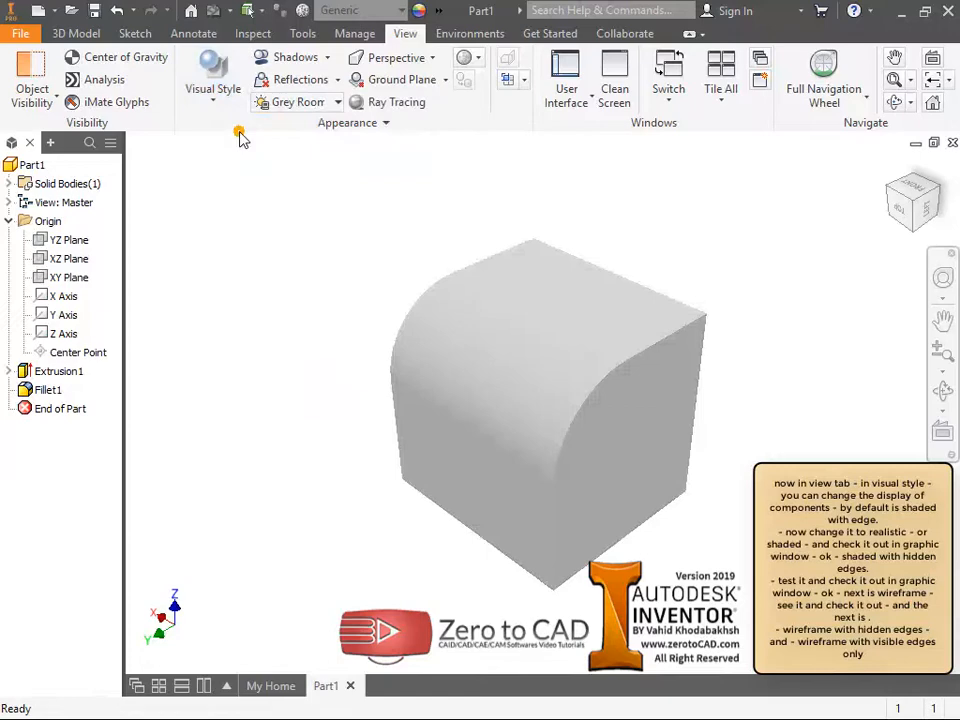
{"action": "left_click", "coordinate": [212, 70]}
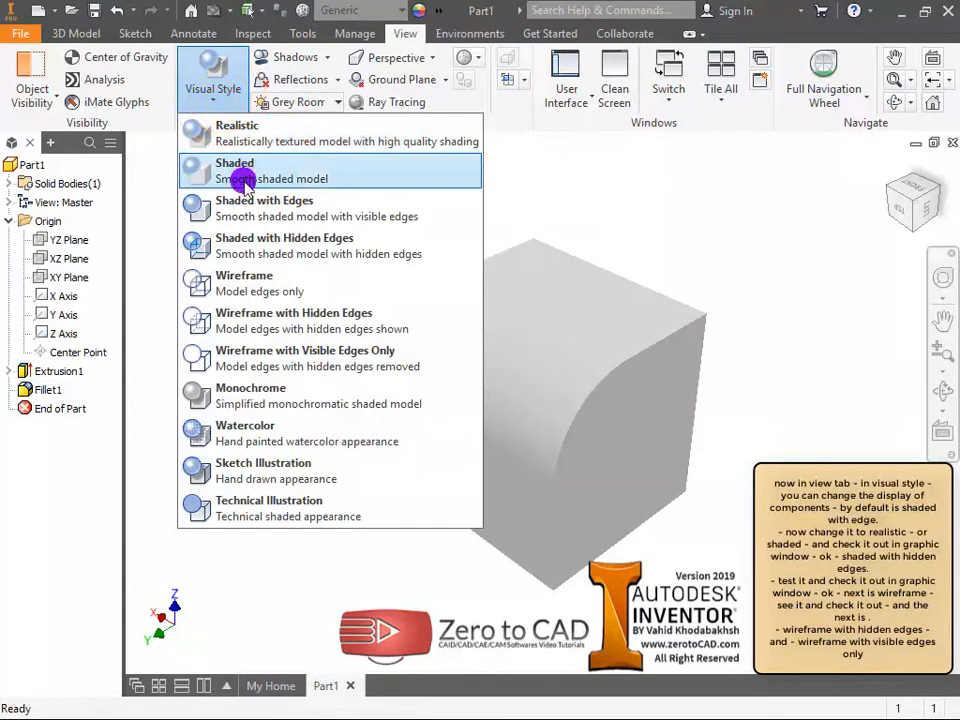
{"action": "left_click", "coordinate": [240, 170]}
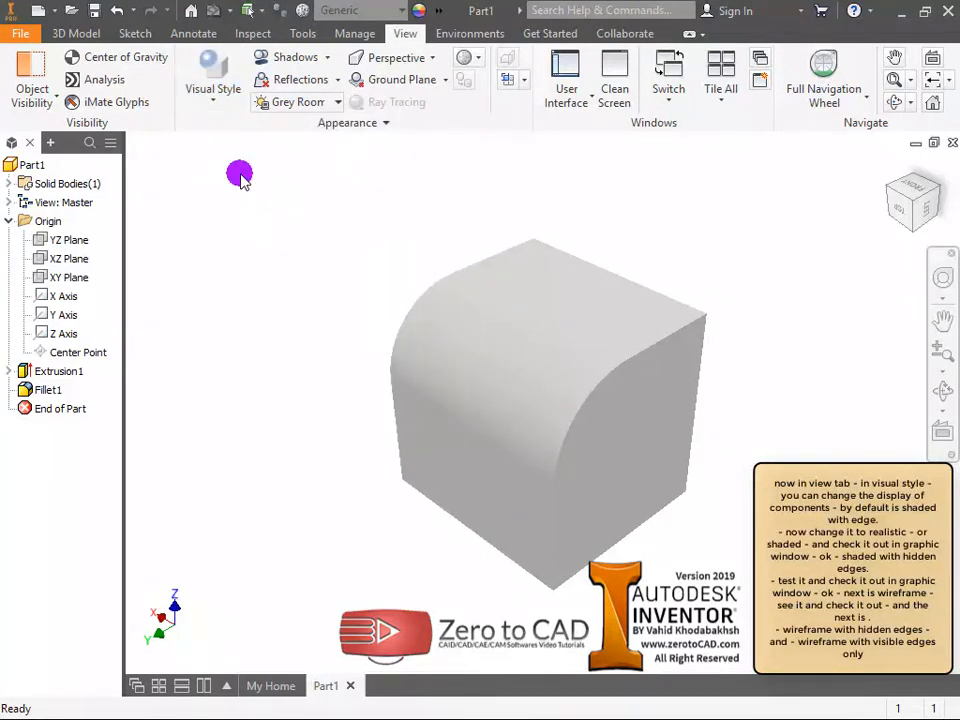
{"action": "mouse_move", "coordinate": [212, 80]}
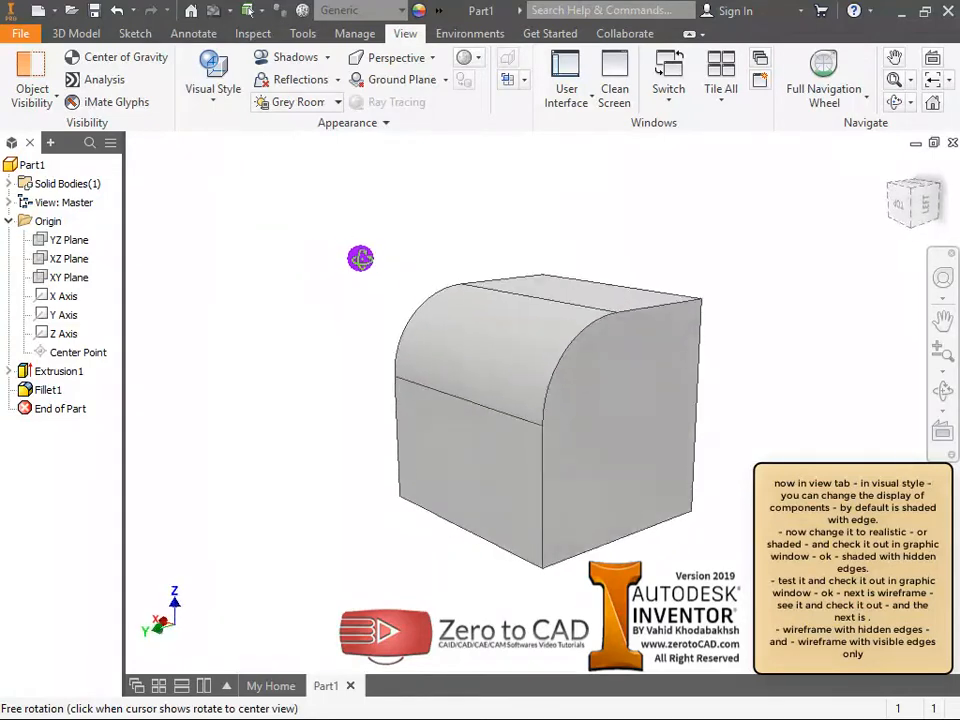
{"action": "left_click", "coordinate": [212, 76]}
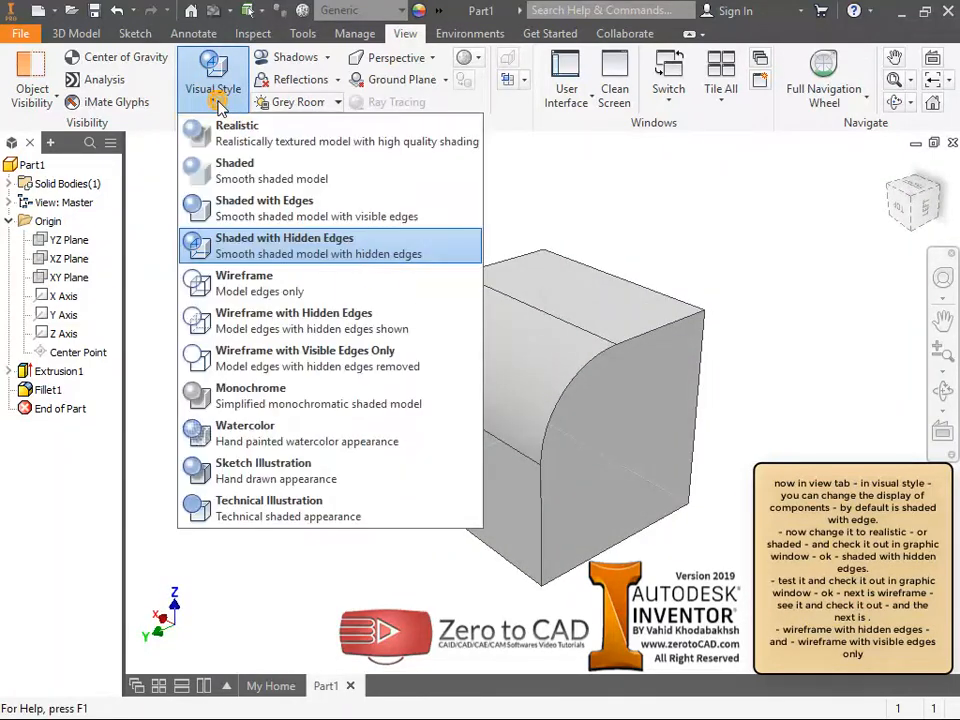
{"action": "left_click", "coordinate": [244, 282]}
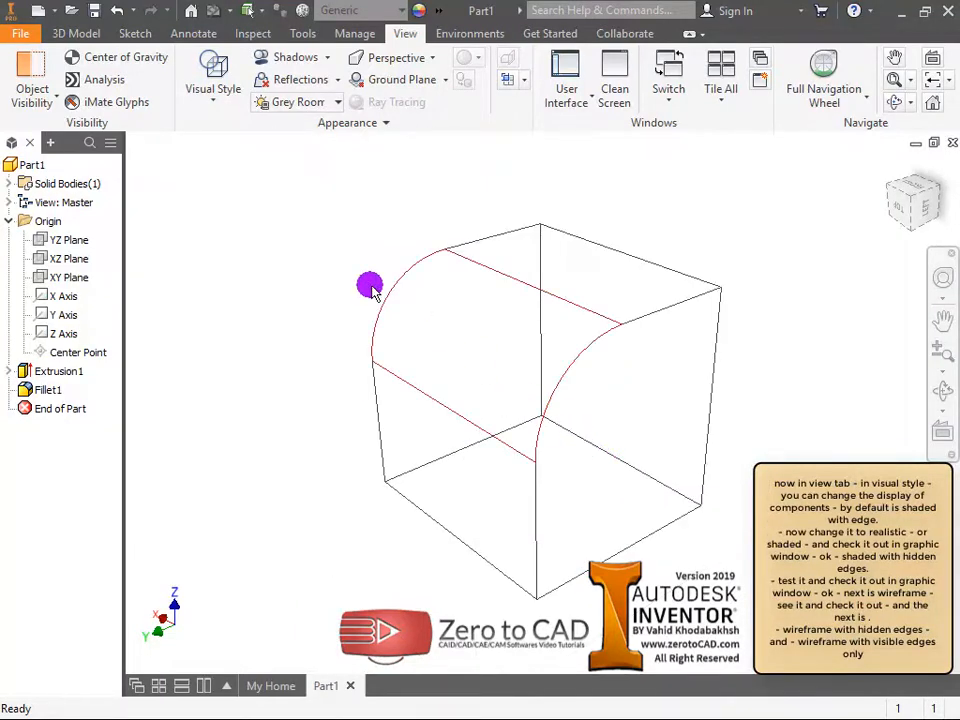
Try the sketch and technical illustration styles, then return to Shaded with Edges.
{"action": "left_click", "coordinate": [212, 76]}
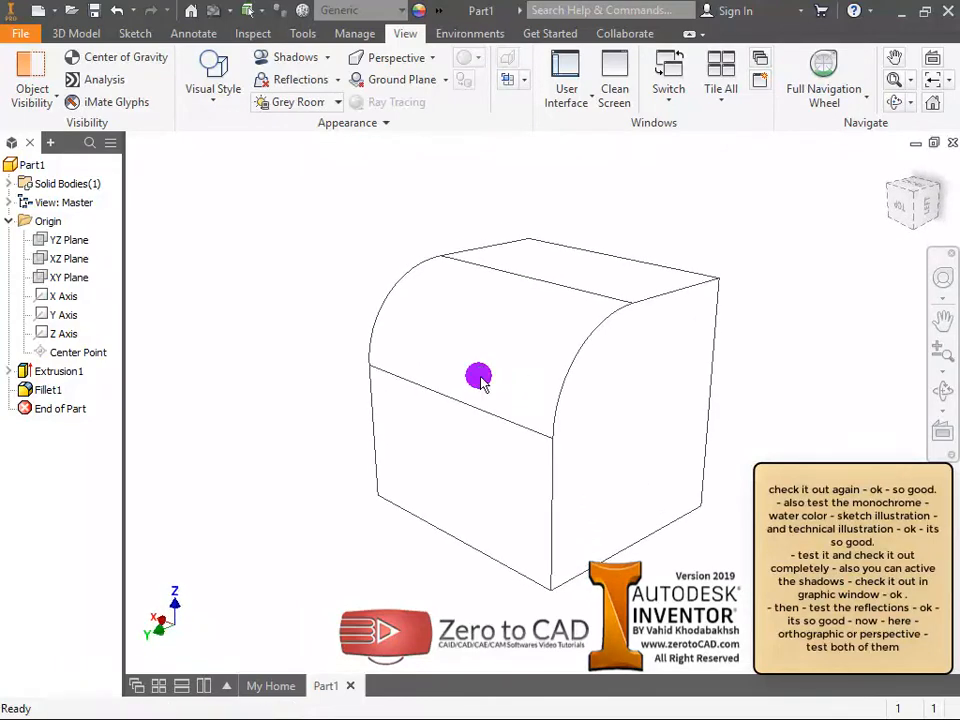
{"action": "left_click", "coordinate": [212, 70]}
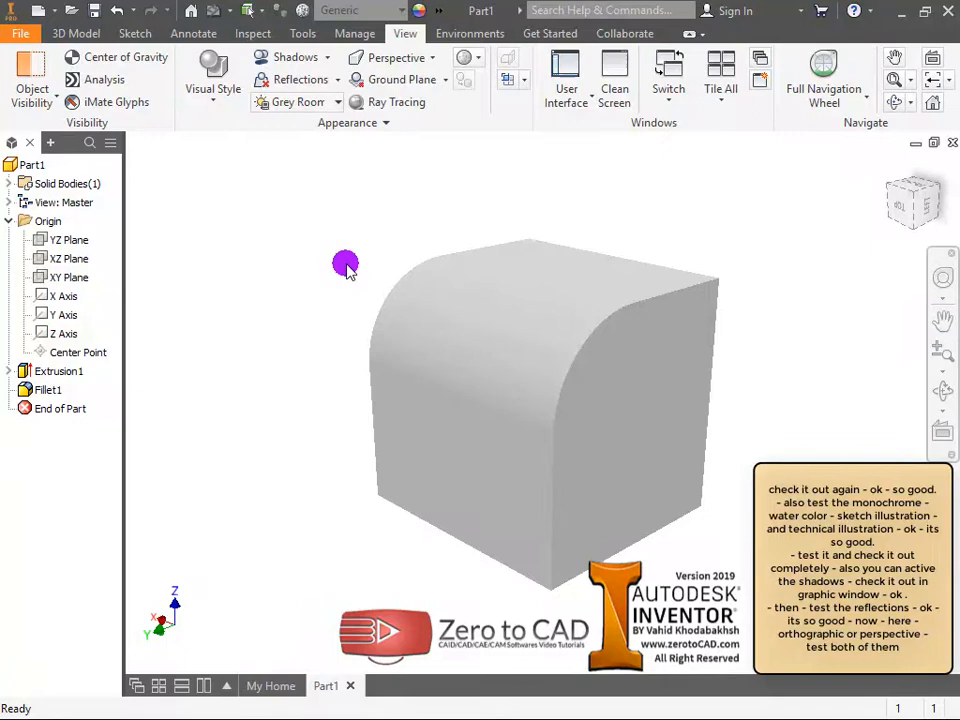
{"action": "left_click", "coordinate": [212, 88]}
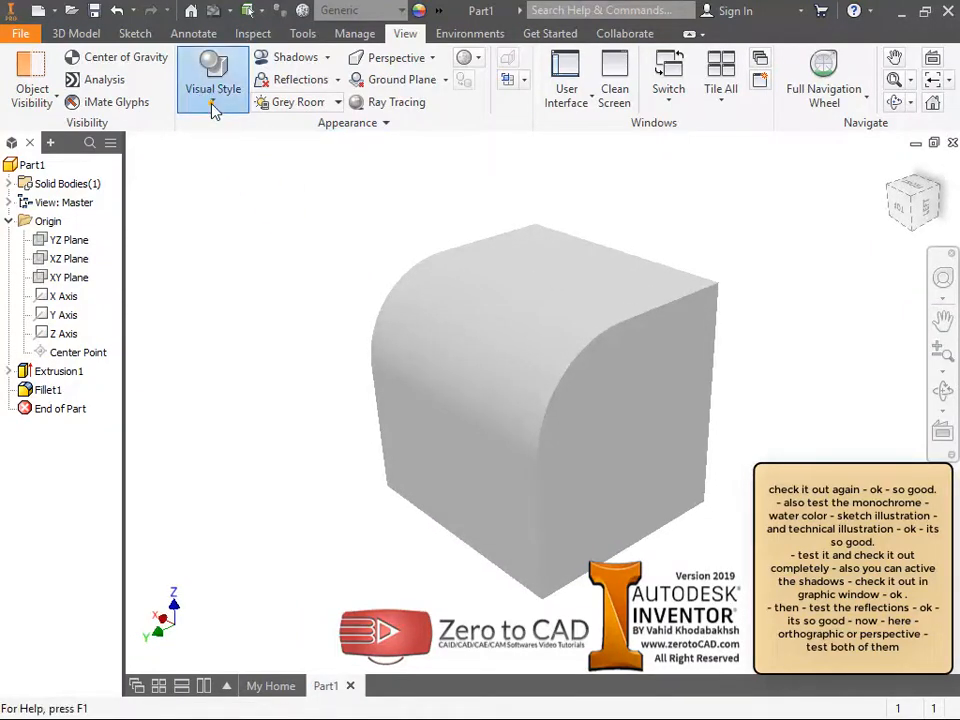
{"action": "left_click", "coordinate": [212, 88]}
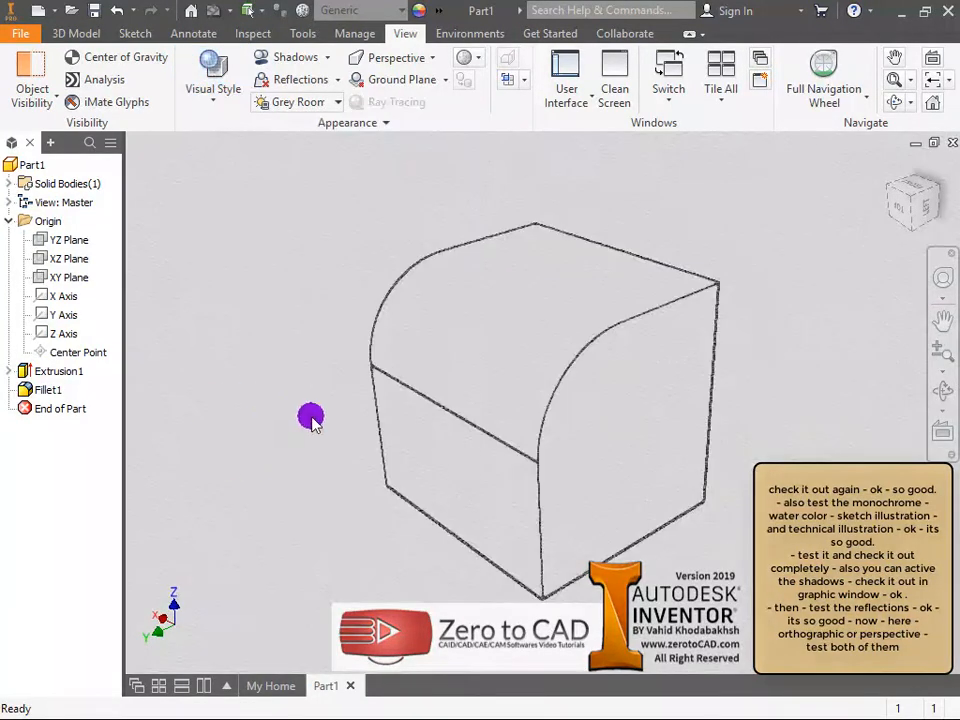
{"action": "left_click_drag", "start_coordinate": [312, 418], "coordinate": [476, 418]}
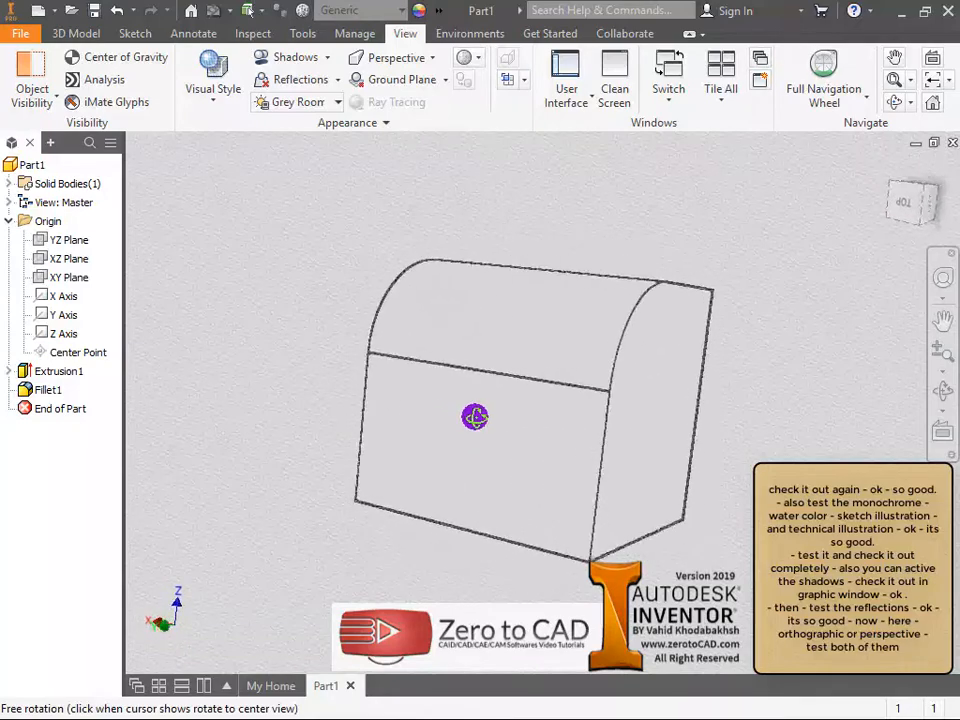
{"action": "left_click", "coordinate": [212, 76]}
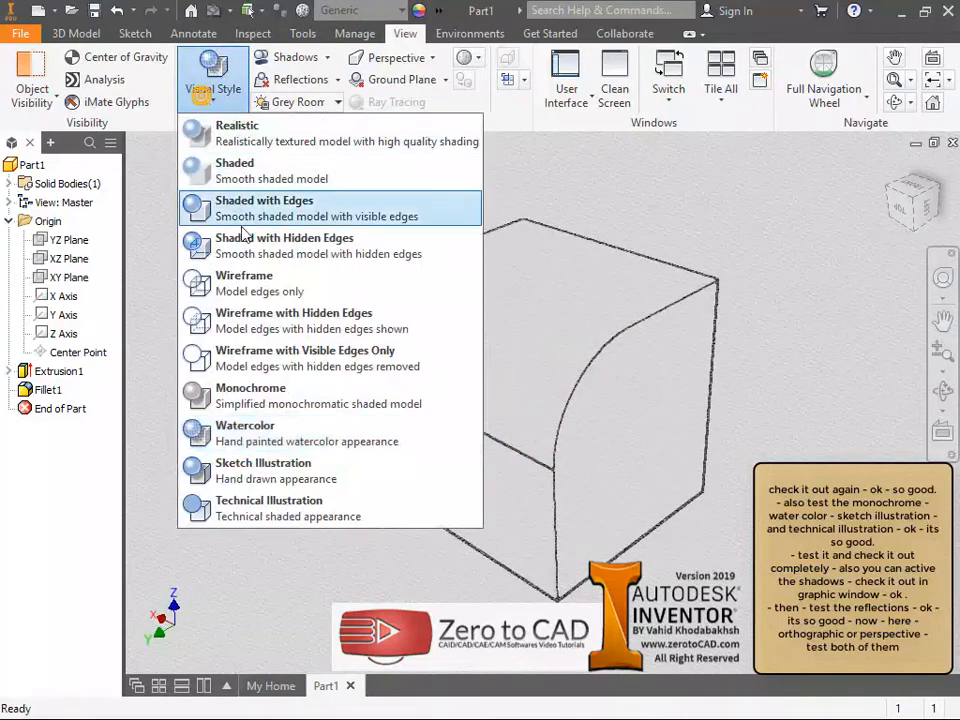
{"action": "left_click", "coordinate": [244, 276]}
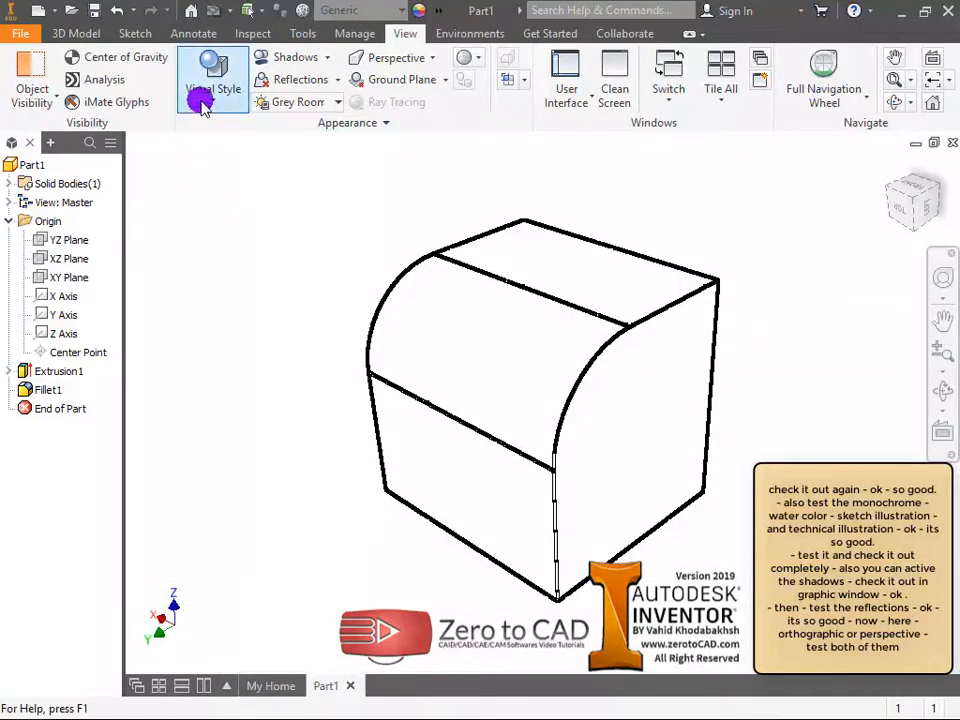
{"action": "left_click", "coordinate": [212, 76]}
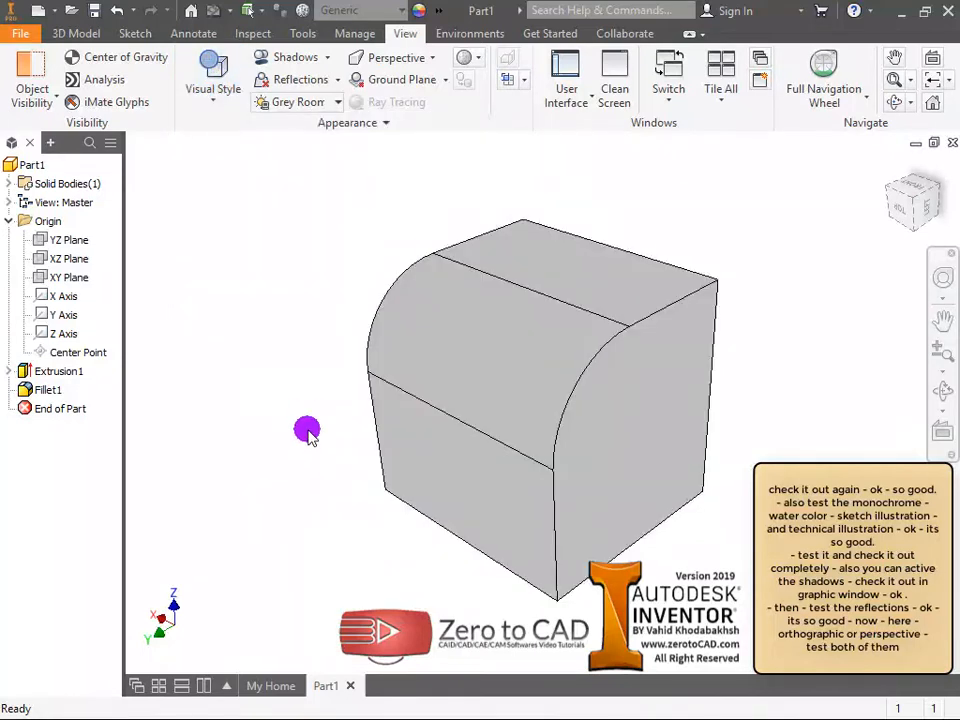
{"action": "left_click_drag", "start_coordinate": [308, 430], "coordinate": [308, 410]}
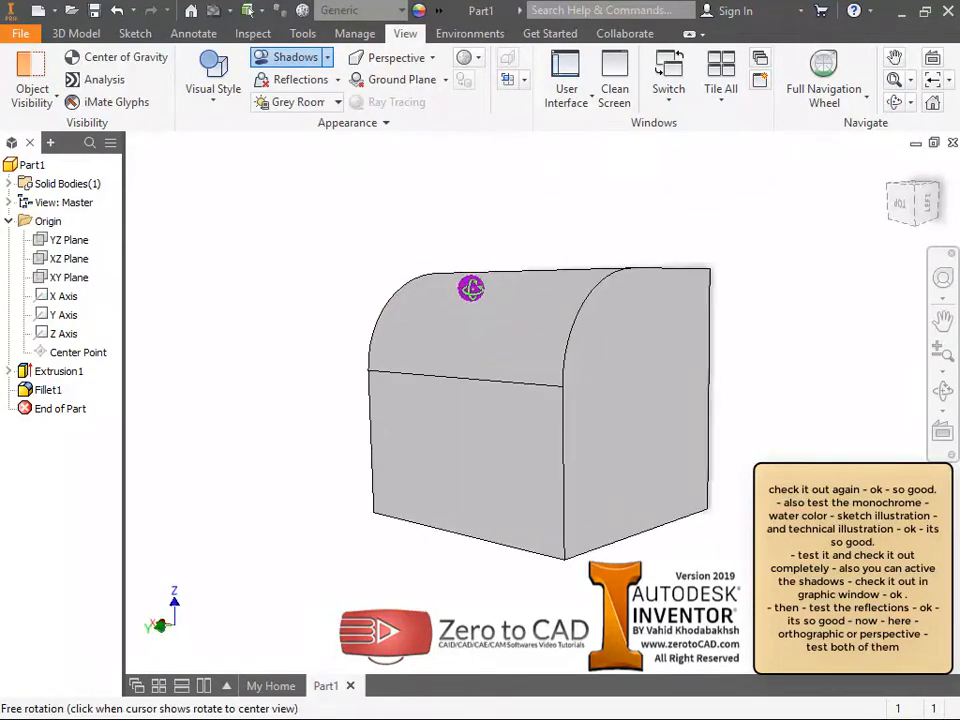
Turn on shadows, reflections and the ground plane, checking the camera projection choices.
{"action": "left_click", "coordinate": [338, 80]}
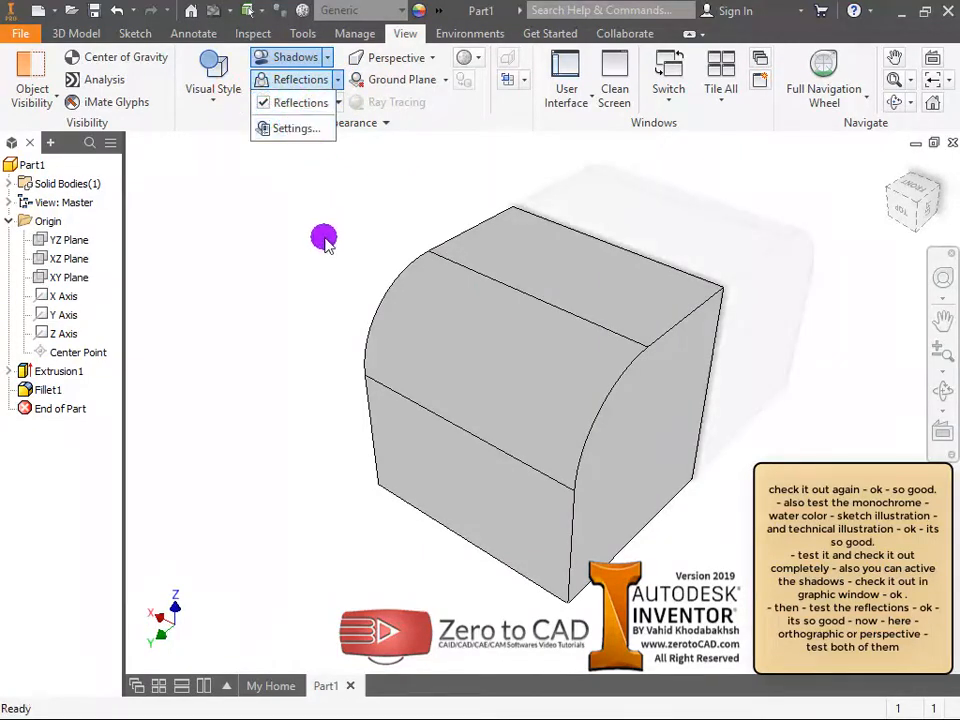
{"action": "left_click", "coordinate": [476, 384]}
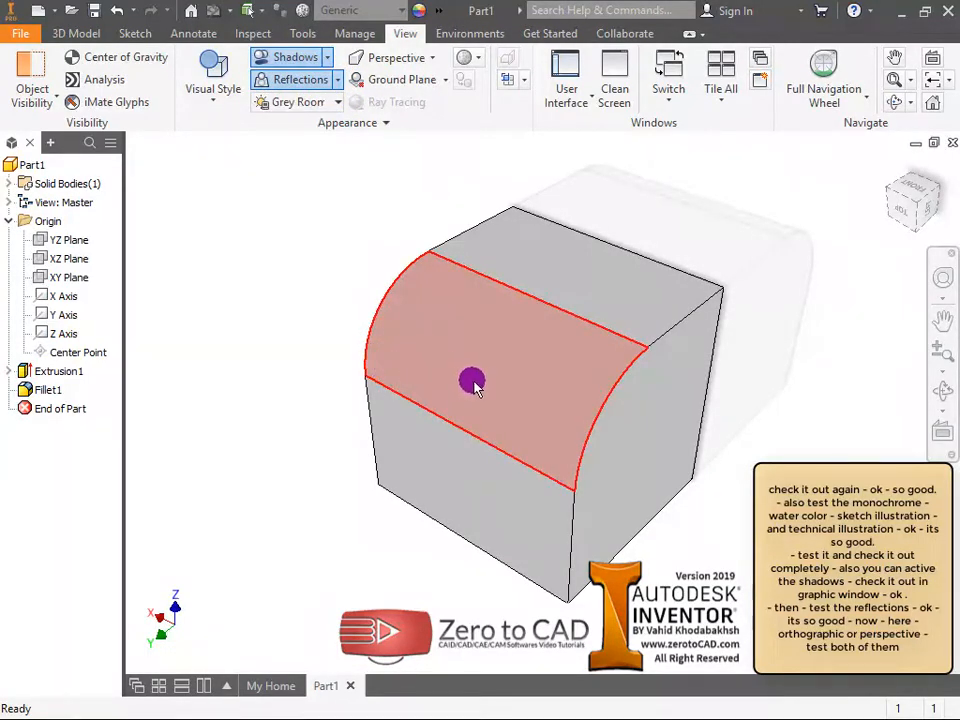
{"action": "left_click_drag", "start_coordinate": [476, 384], "coordinate": [438, 418]}
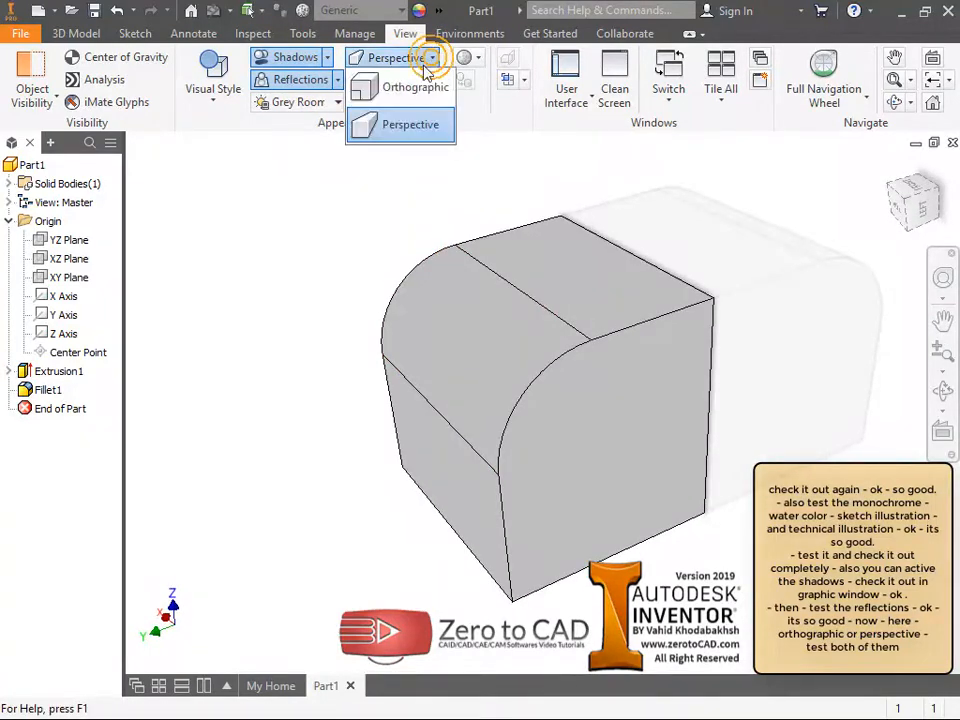
{"action": "left_click", "coordinate": [414, 88]}
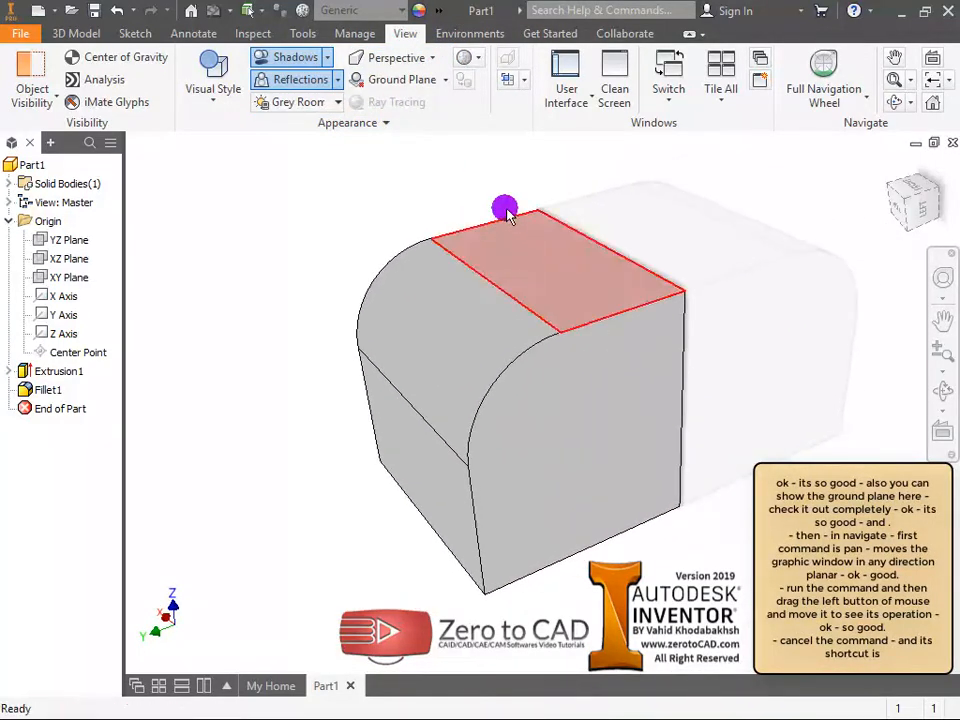
{"action": "left_click", "coordinate": [444, 80]}
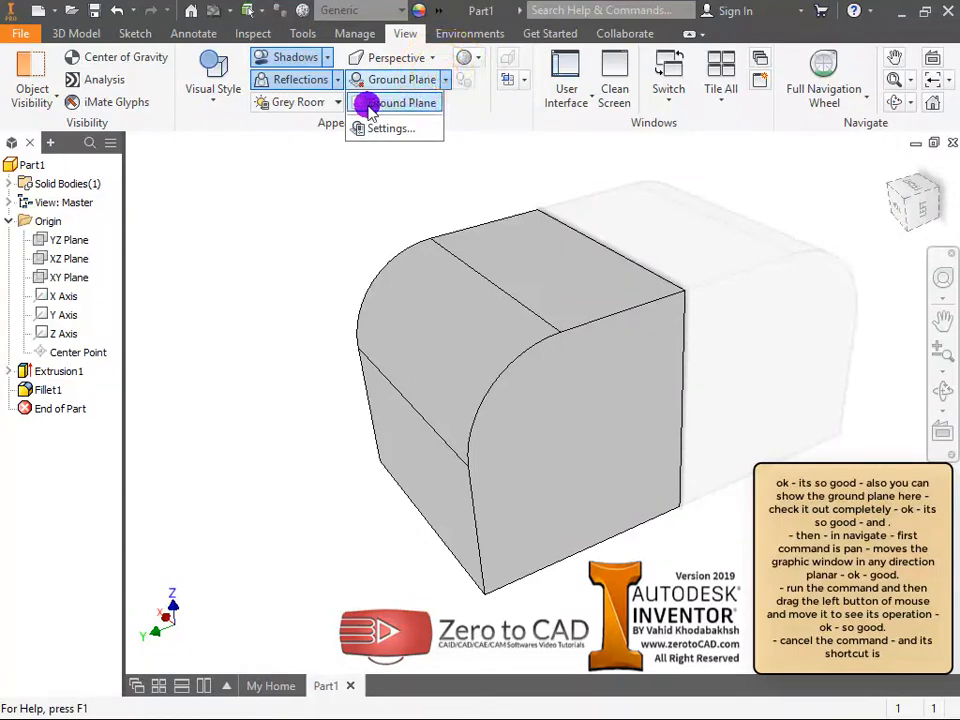
{"action": "left_click", "coordinate": [400, 104]}
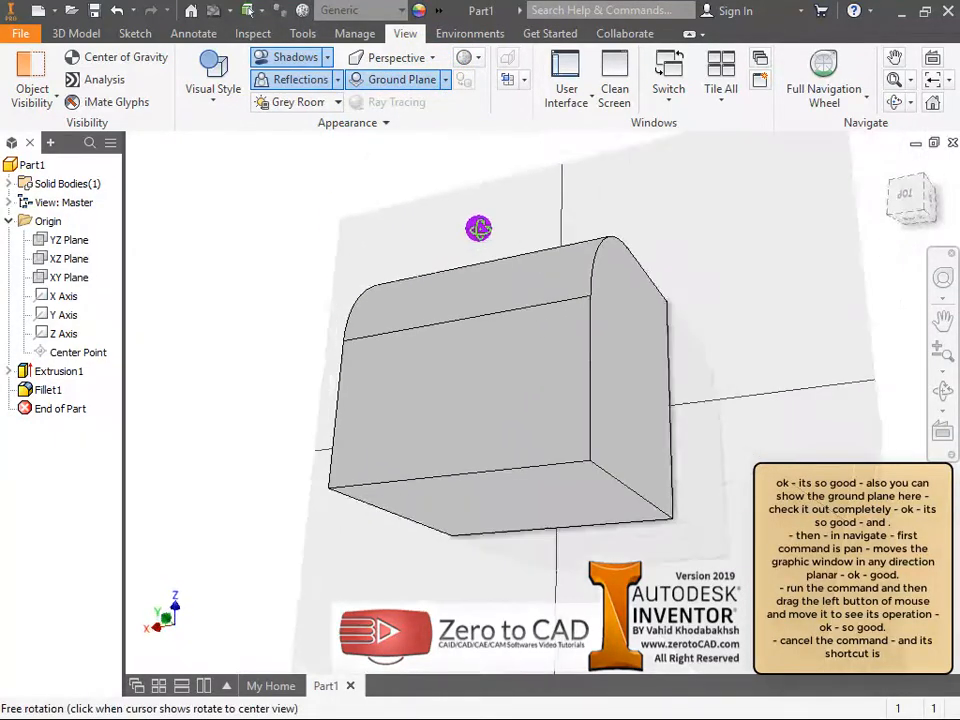
{"action": "left_click_drag", "start_coordinate": [478, 228], "coordinate": [480, 390]}
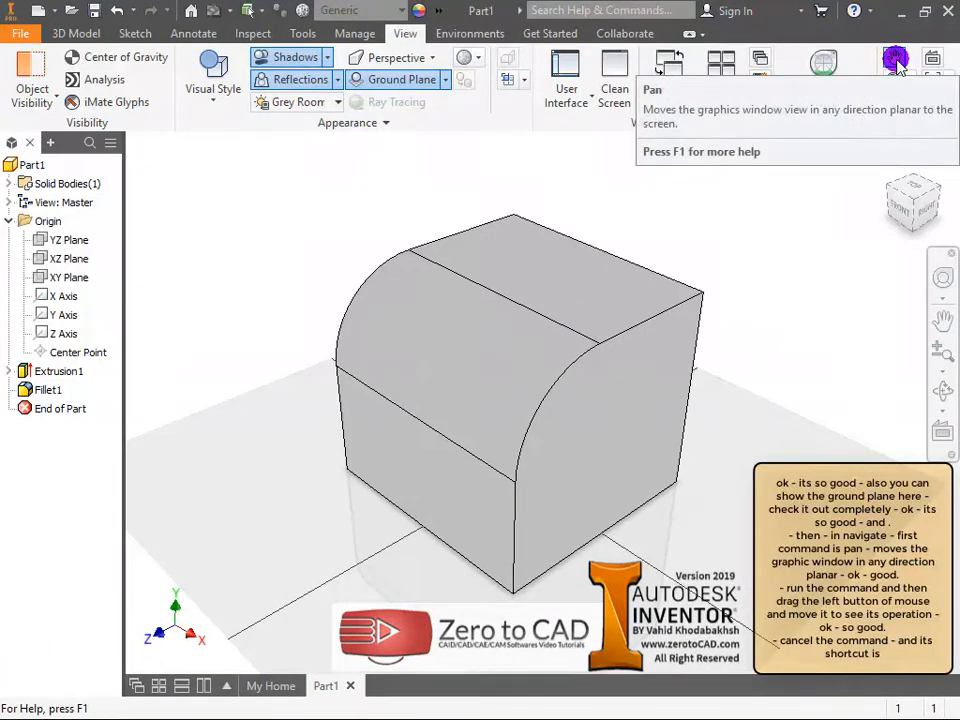
Pan the block to several positions in the graphics window.
{"action": "left_click", "coordinate": [896, 62]}
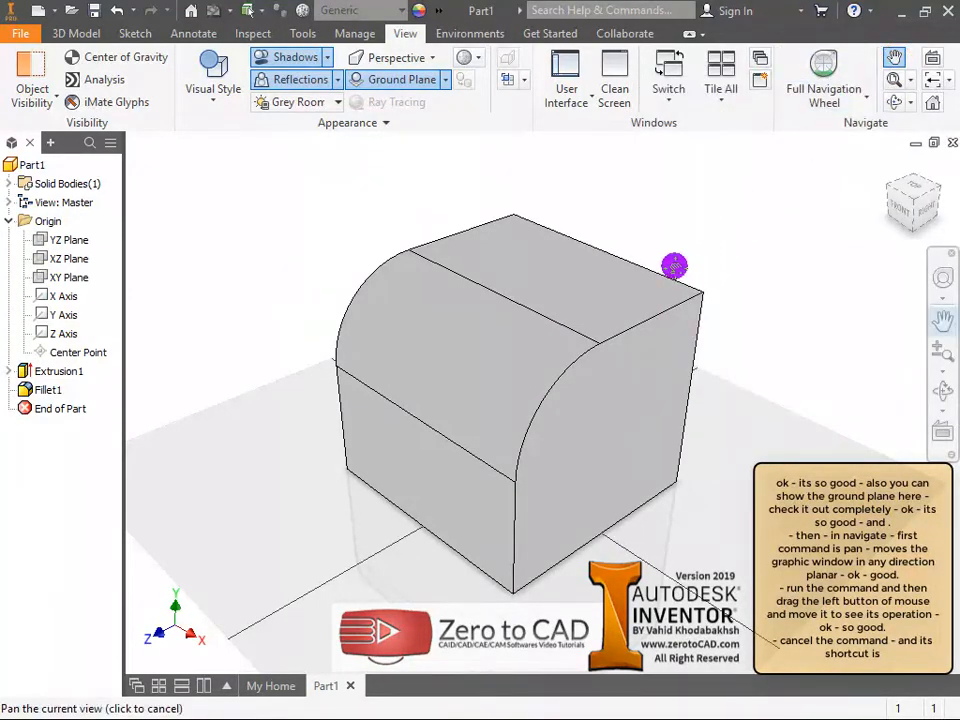
{"action": "left_click_drag", "start_coordinate": [672, 266], "coordinate": [678, 196]}
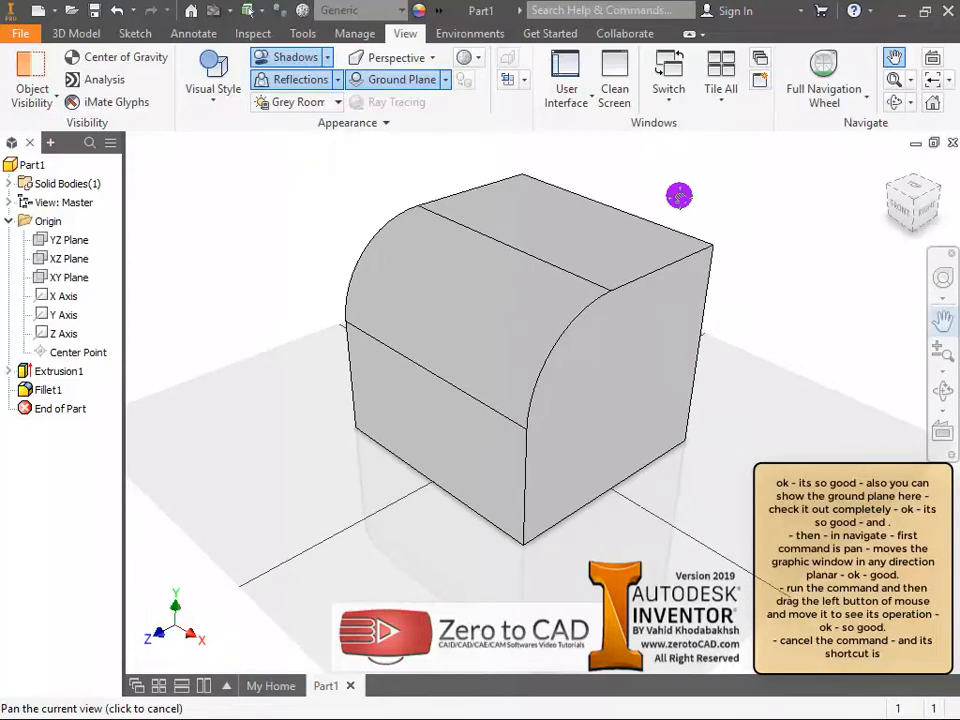
{"action": "left_click_drag", "start_coordinate": [680, 196], "coordinate": [500, 272]}
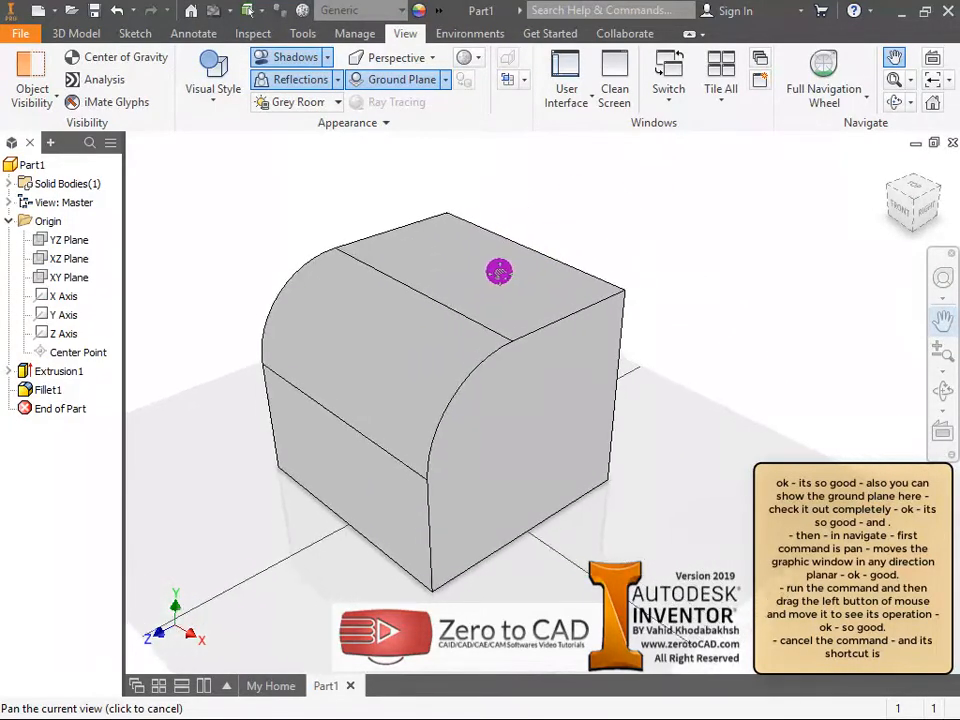
{"action": "left_click_drag", "start_coordinate": [500, 270], "coordinate": [702, 296]}
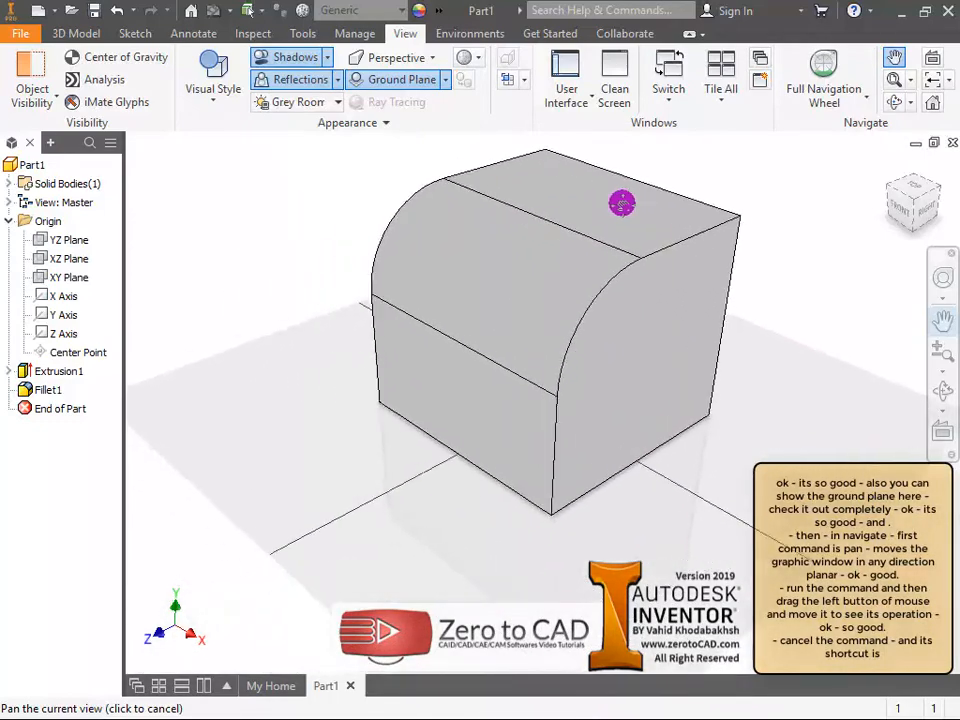
{"action": "left_click_drag", "start_coordinate": [622, 202], "coordinate": [518, 322]}
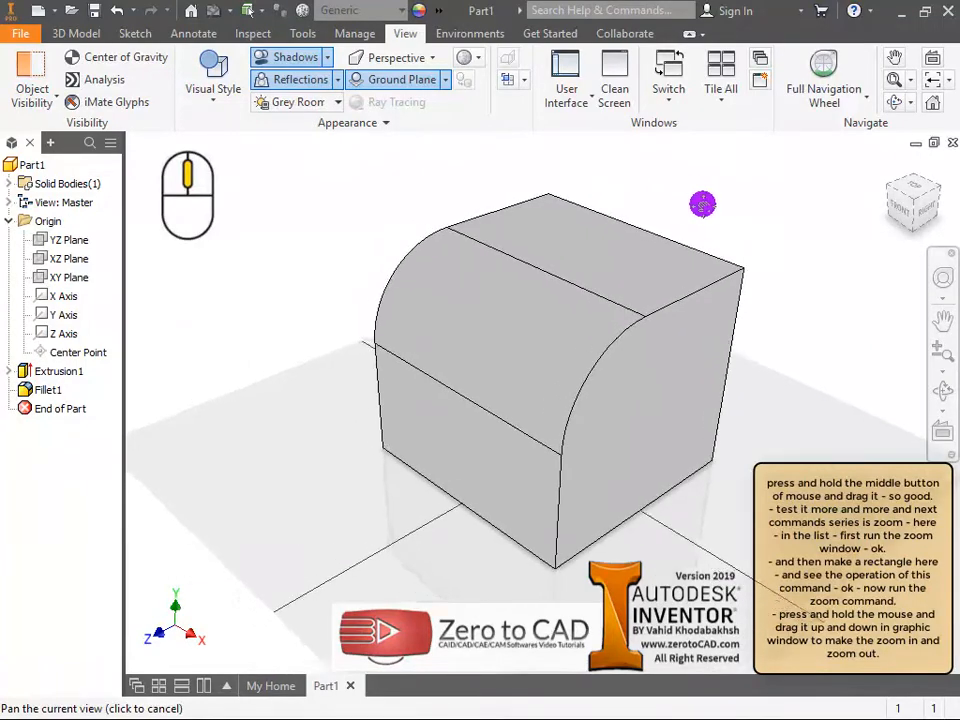
Zoom in and out on the block with the middle mouse button.
{"action": "left_click_drag", "start_coordinate": [702, 204], "coordinate": [584, 212]}
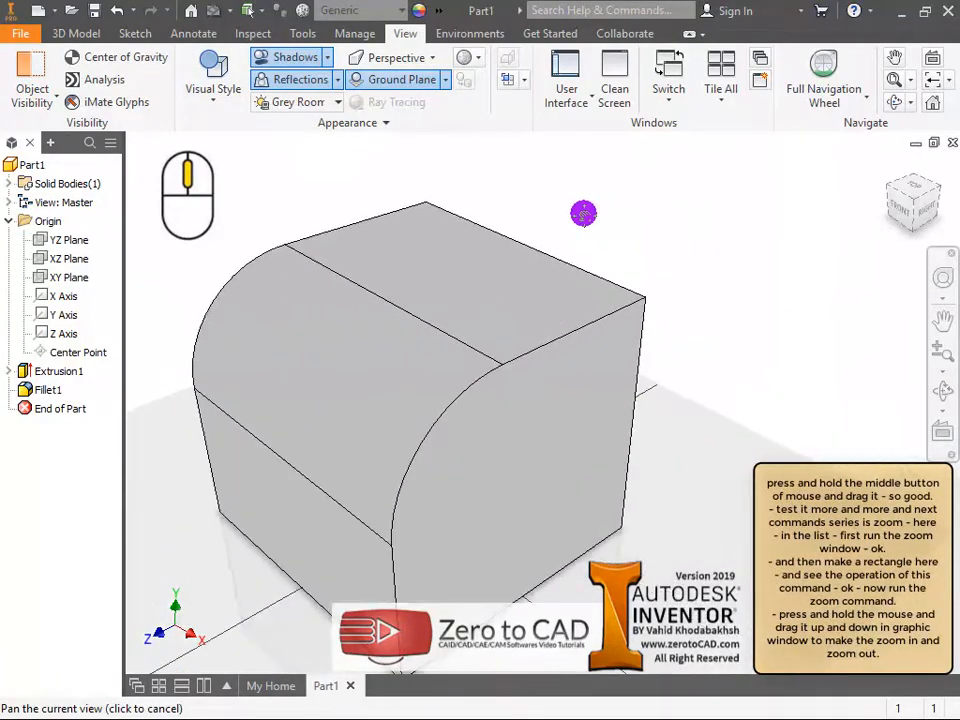
{"action": "left_click_drag", "start_coordinate": [584, 212], "coordinate": [664, 192]}
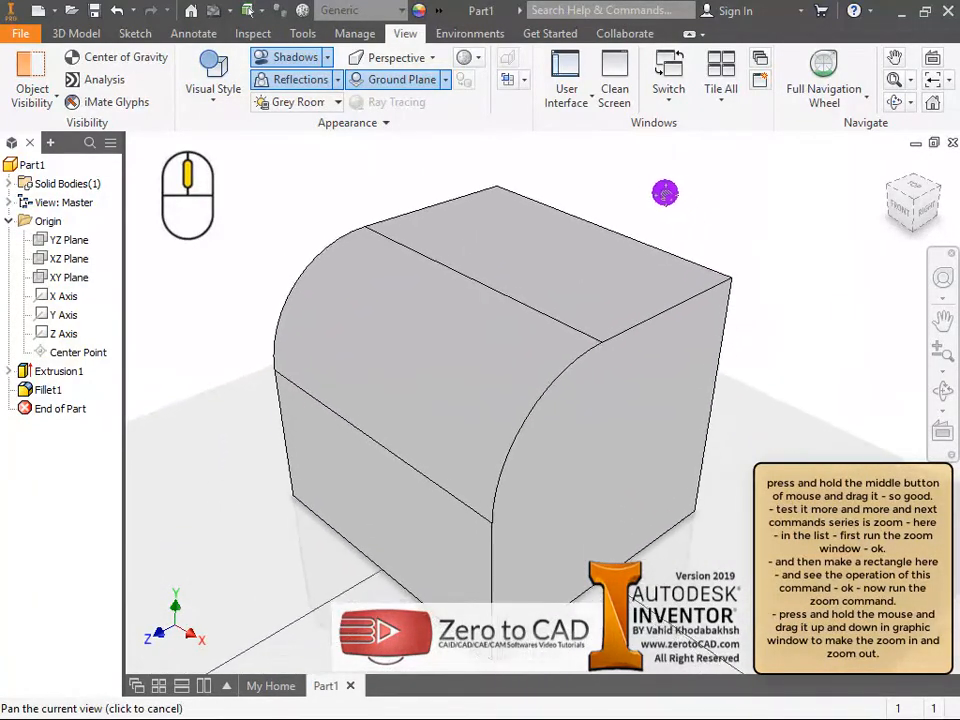
{"action": "left_click_drag", "start_coordinate": [664, 192], "coordinate": [676, 162]}
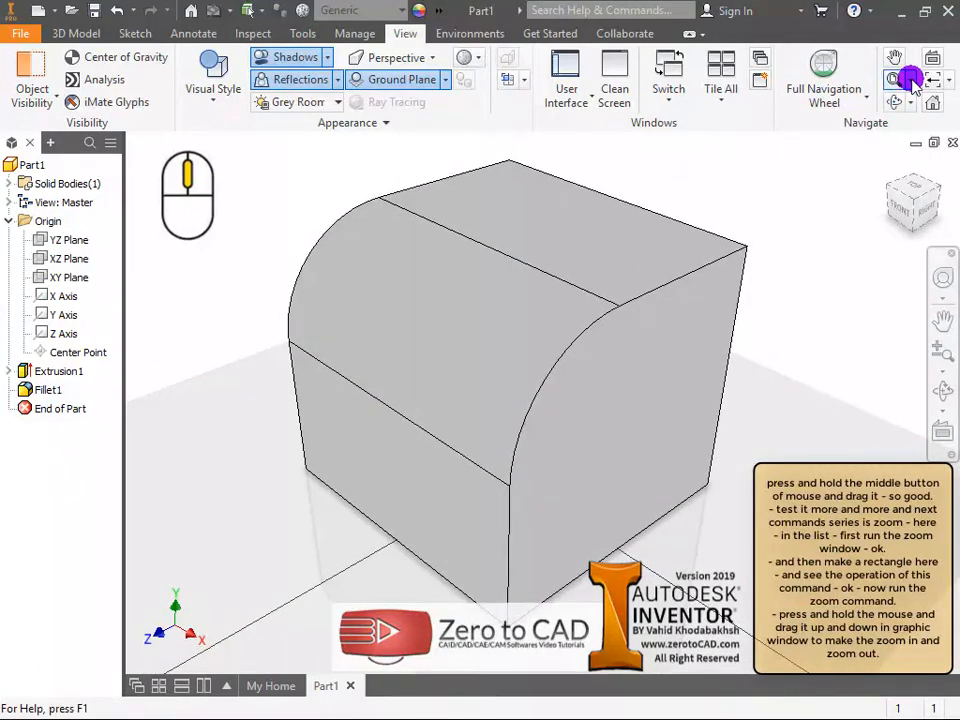
Zoom Window onto the block's top corner, then switch to interactive Zoom.
{"action": "left_click", "coordinate": [894, 80]}
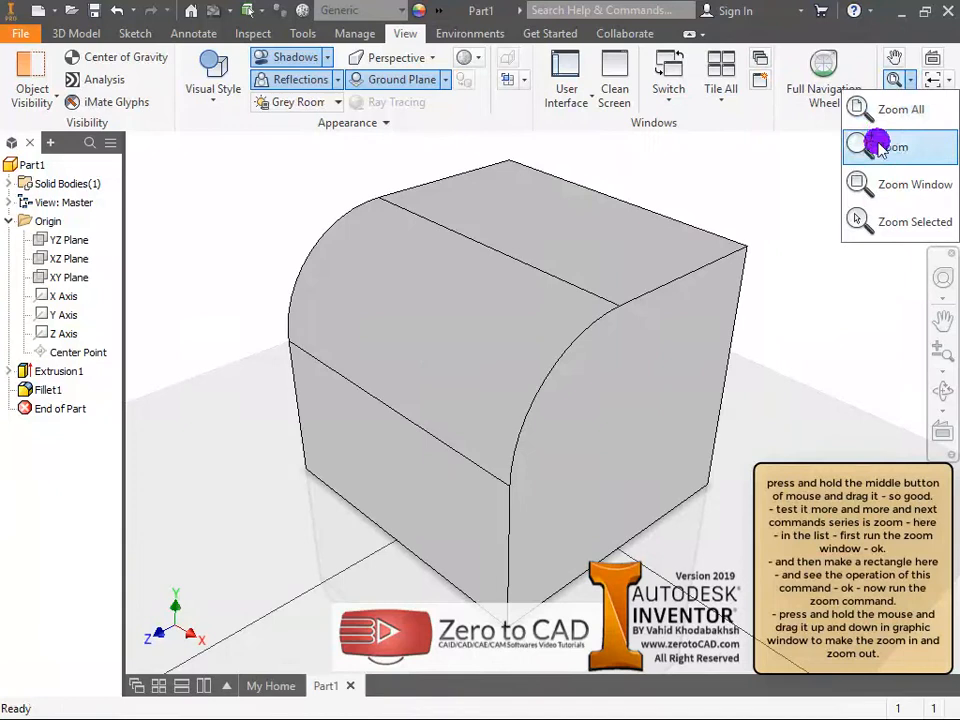
{"action": "mouse_move", "coordinate": [916, 184]}
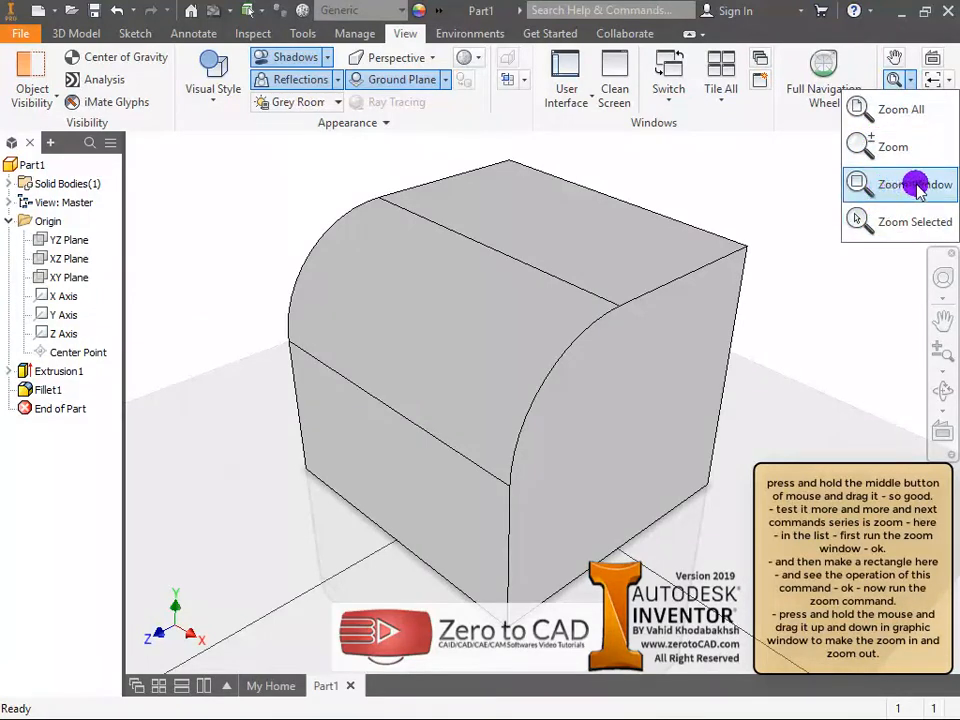
{"action": "left_click", "coordinate": [912, 184]}
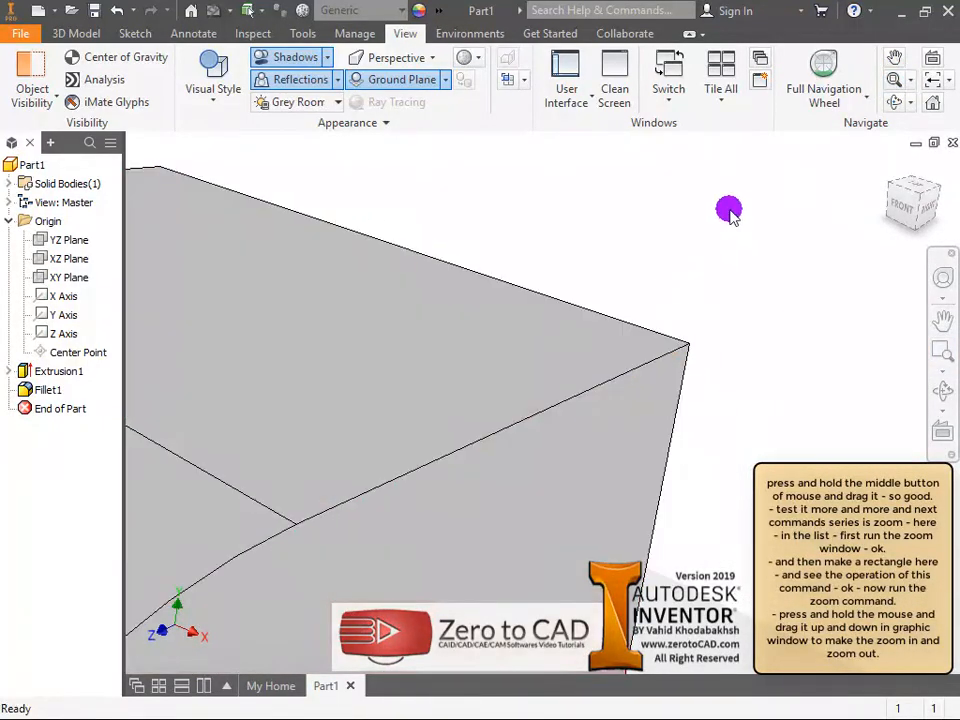
{"action": "left_click", "coordinate": [912, 80]}
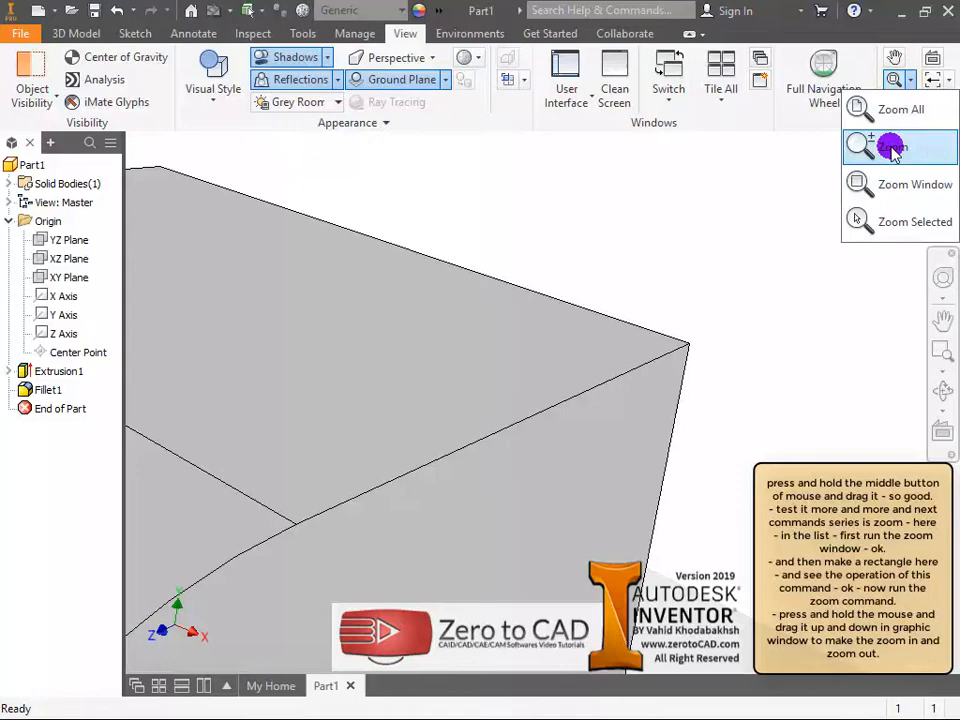
{"action": "left_click", "coordinate": [900, 148]}
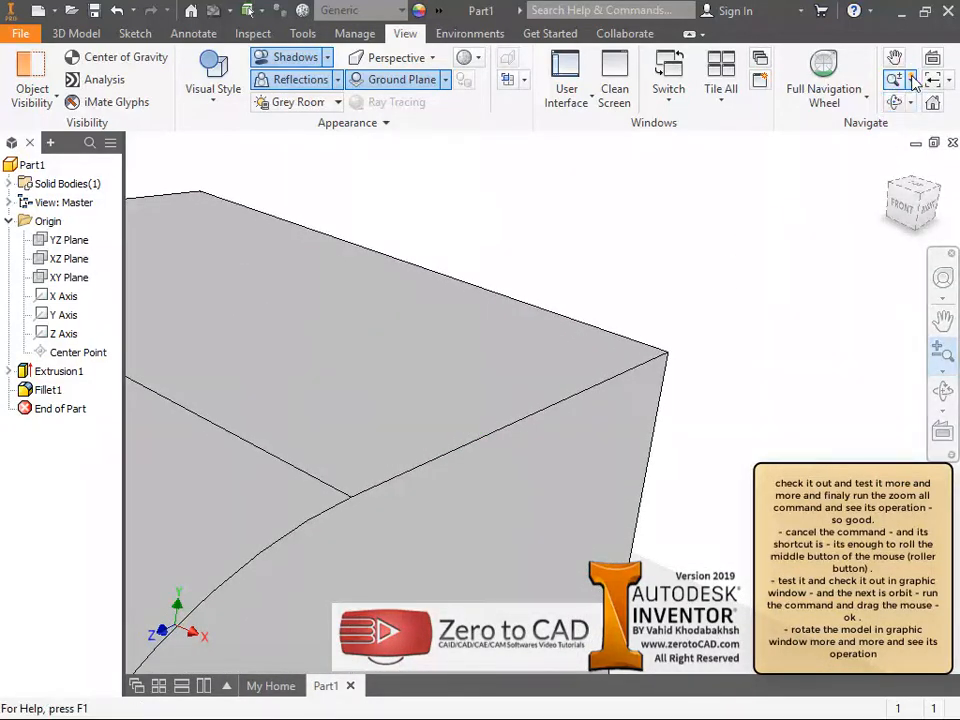
Zoom All to fit the block and orbit it with Shift+middle mouse.
{"action": "left_click", "coordinate": [894, 80]}
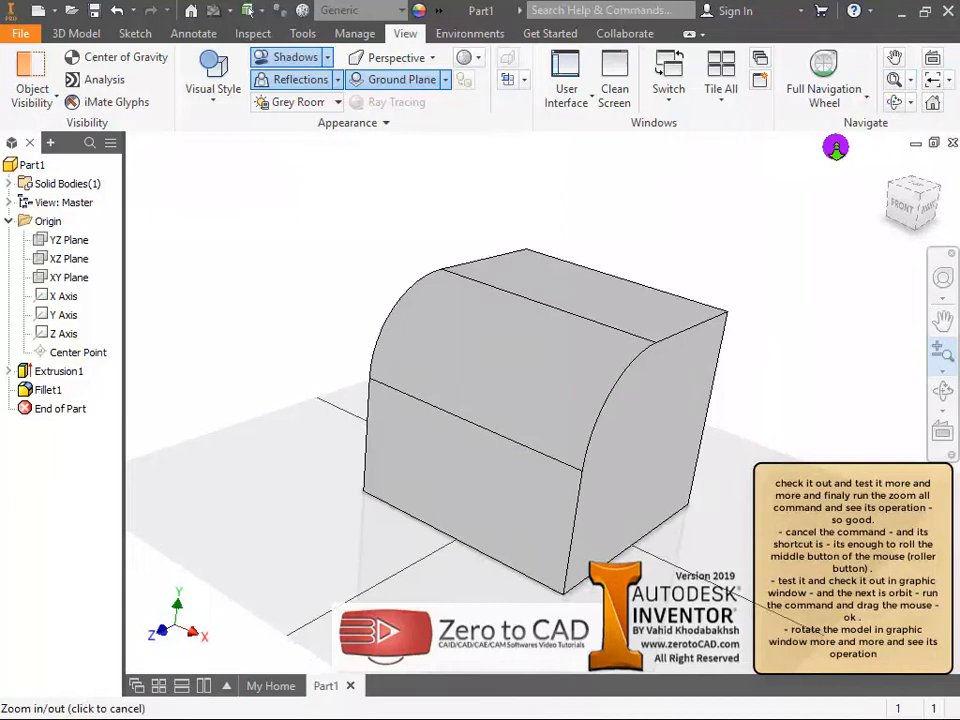
{"action": "mouse_move", "coordinate": [704, 248]}
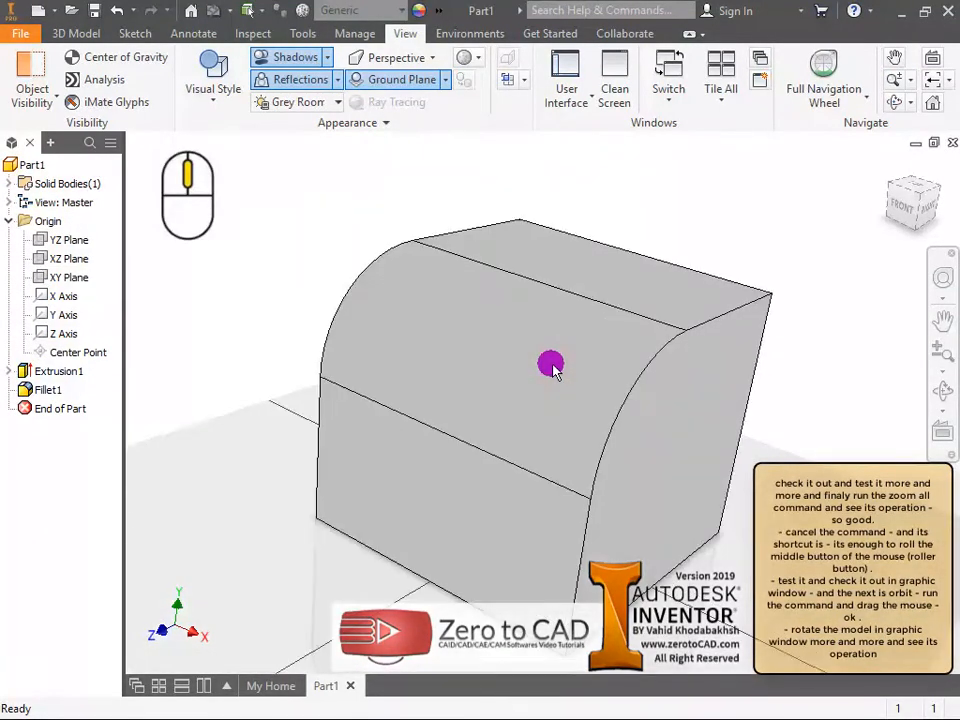
{"action": "left_click_drag", "start_coordinate": [552, 364], "coordinate": [264, 316]}
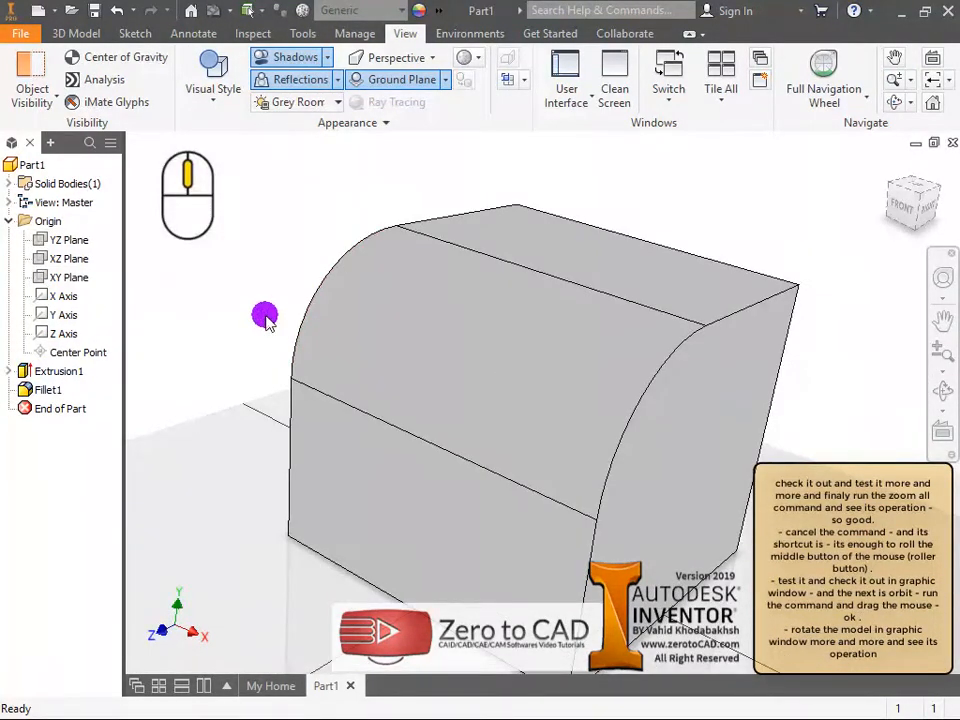
{"action": "left_click_drag", "start_coordinate": [264, 316], "coordinate": [672, 336]}
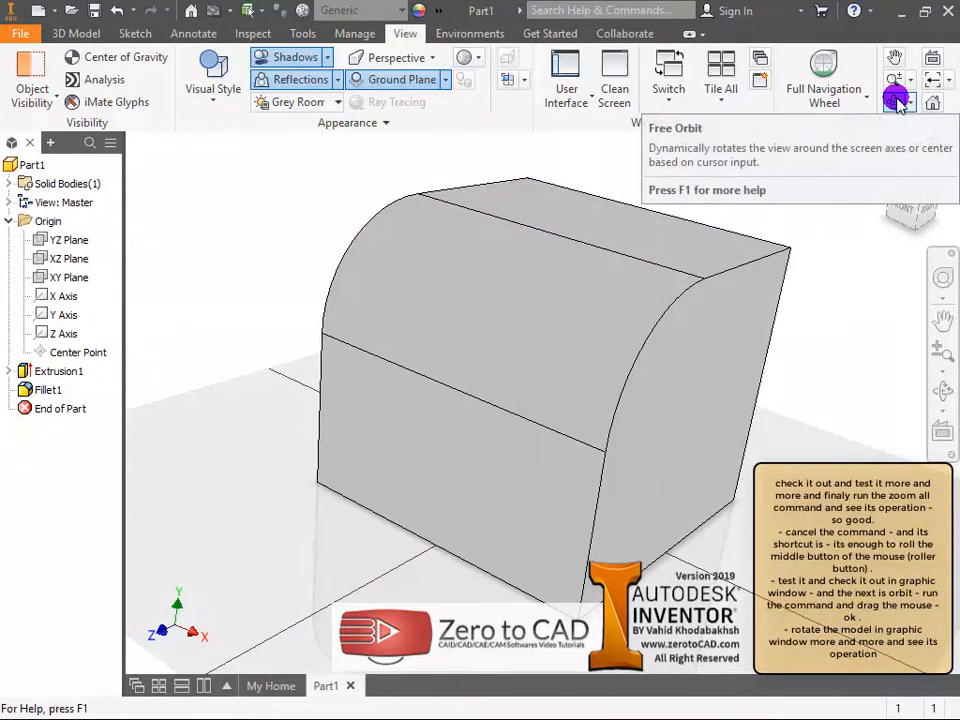
Free Orbit the block around to face its rounded end.
{"action": "left_click", "coordinate": [912, 102]}
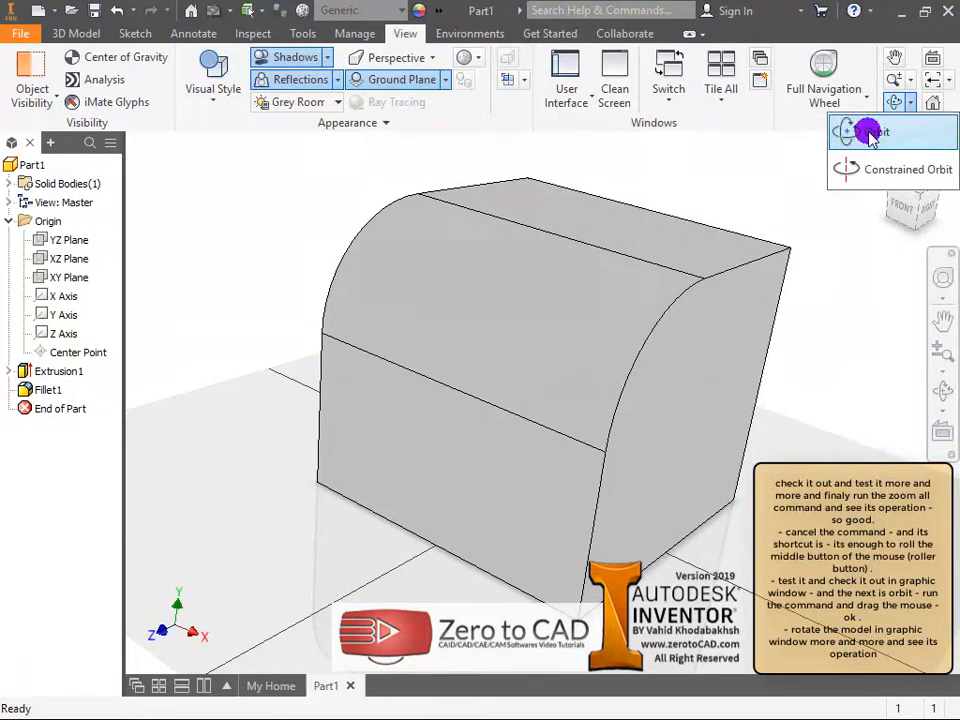
{"action": "left_click", "coordinate": [870, 132]}
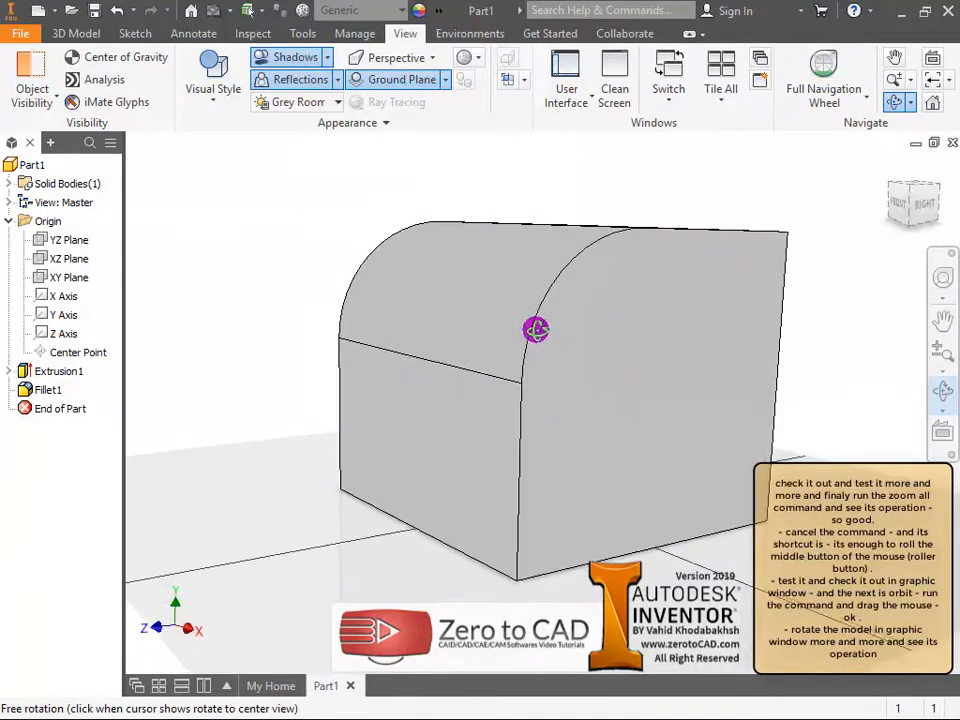
{"action": "left_click_drag", "start_coordinate": [536, 330], "coordinate": [770, 322]}
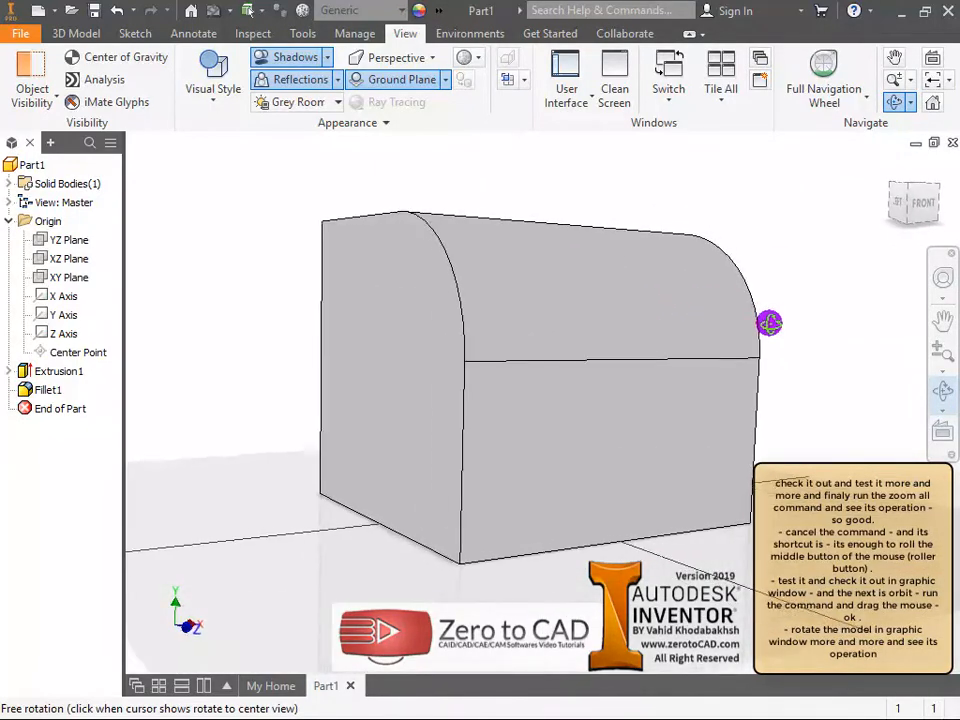
{"action": "left_click_drag", "start_coordinate": [770, 322], "coordinate": [758, 368]}
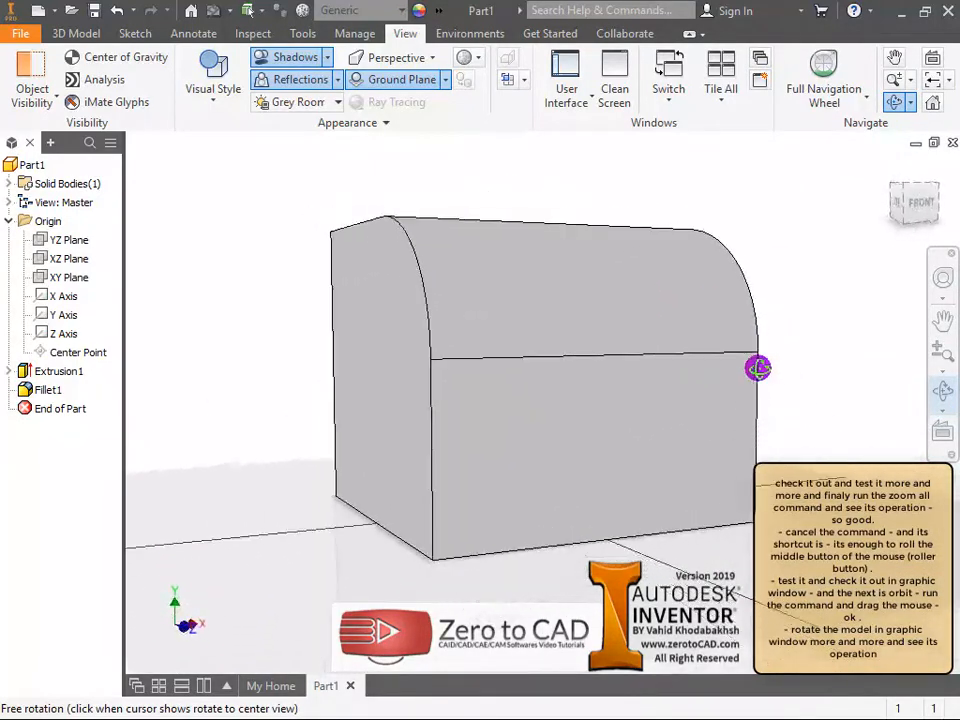
{"action": "left_click_drag", "start_coordinate": [758, 368], "coordinate": [584, 468]}
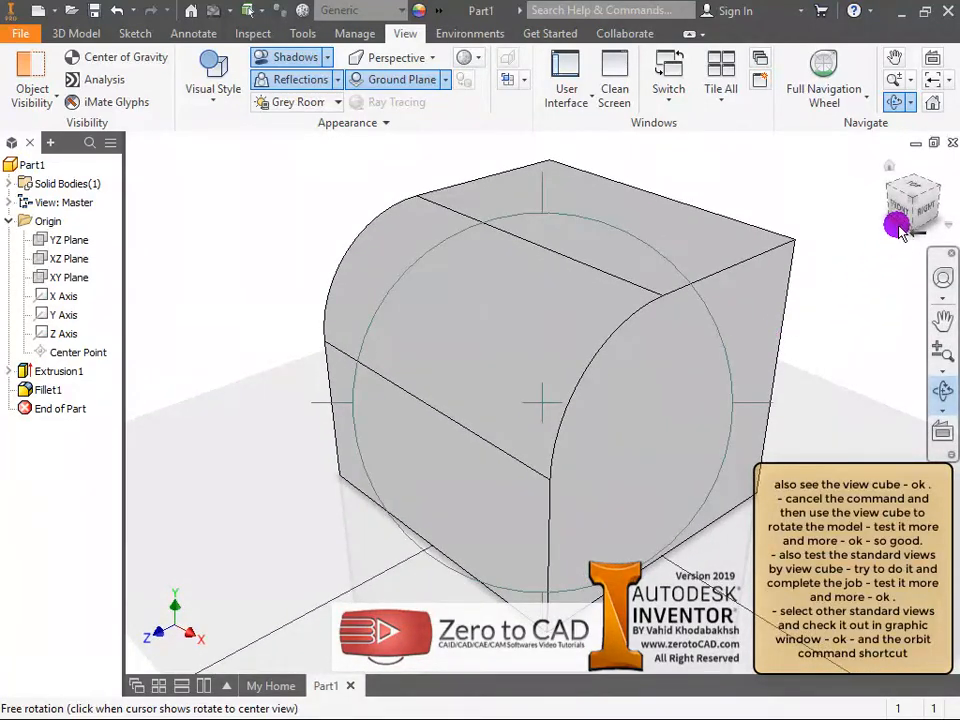
Orbit briefly, then snap the ViewCube through a side view to the Back view.
{"action": "left_click_drag", "start_coordinate": [896, 224], "coordinate": [508, 388]}
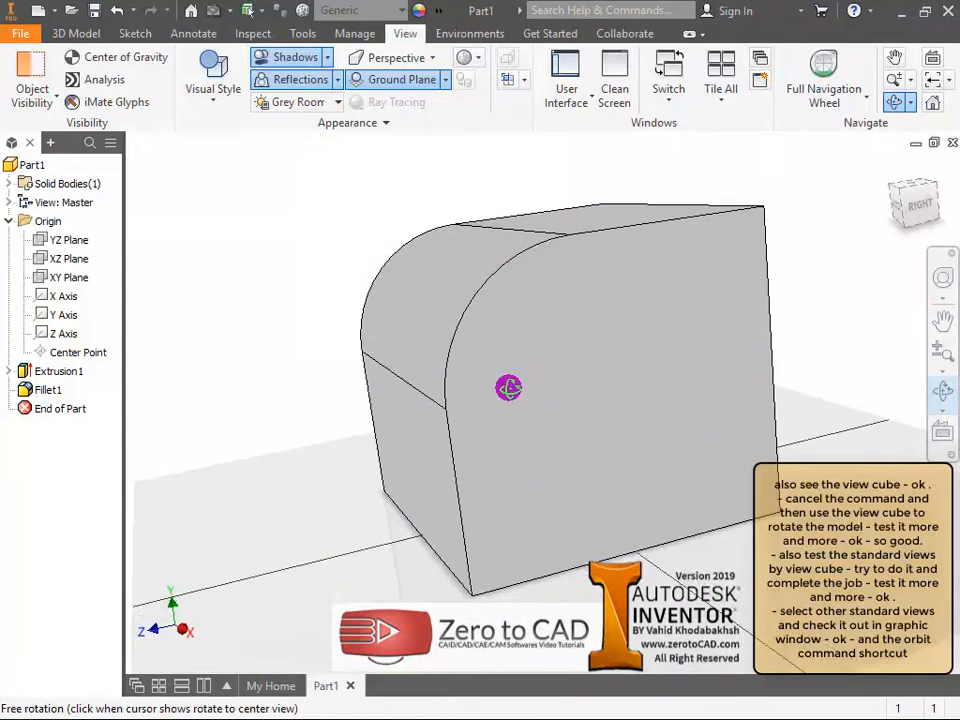
{"action": "left_click_drag", "start_coordinate": [508, 388], "coordinate": [592, 396]}
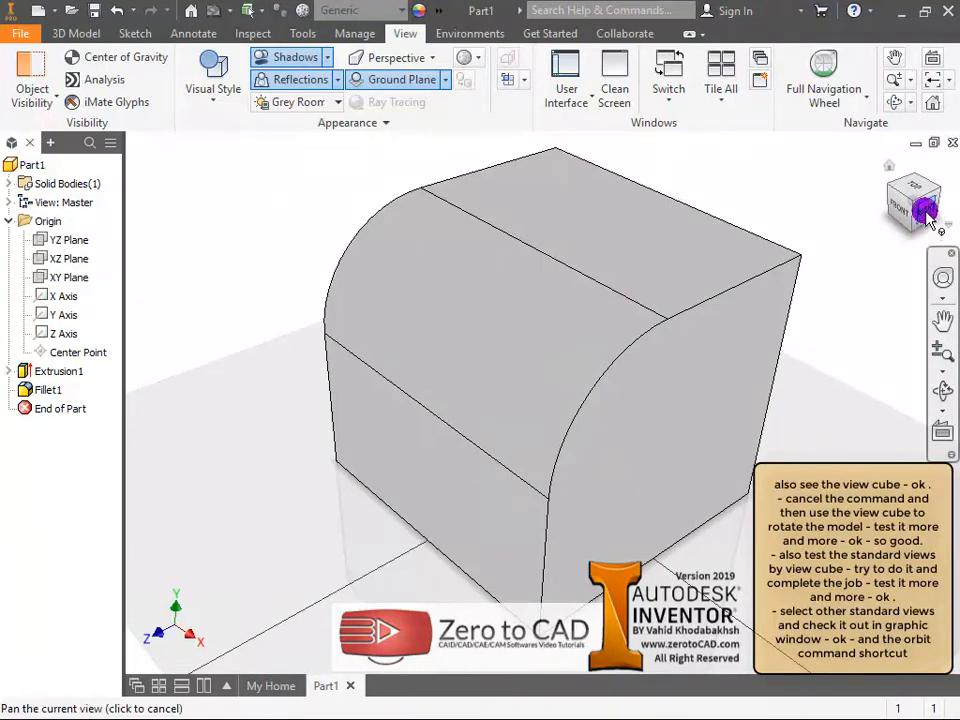
{"action": "left_click", "coordinate": [912, 200]}
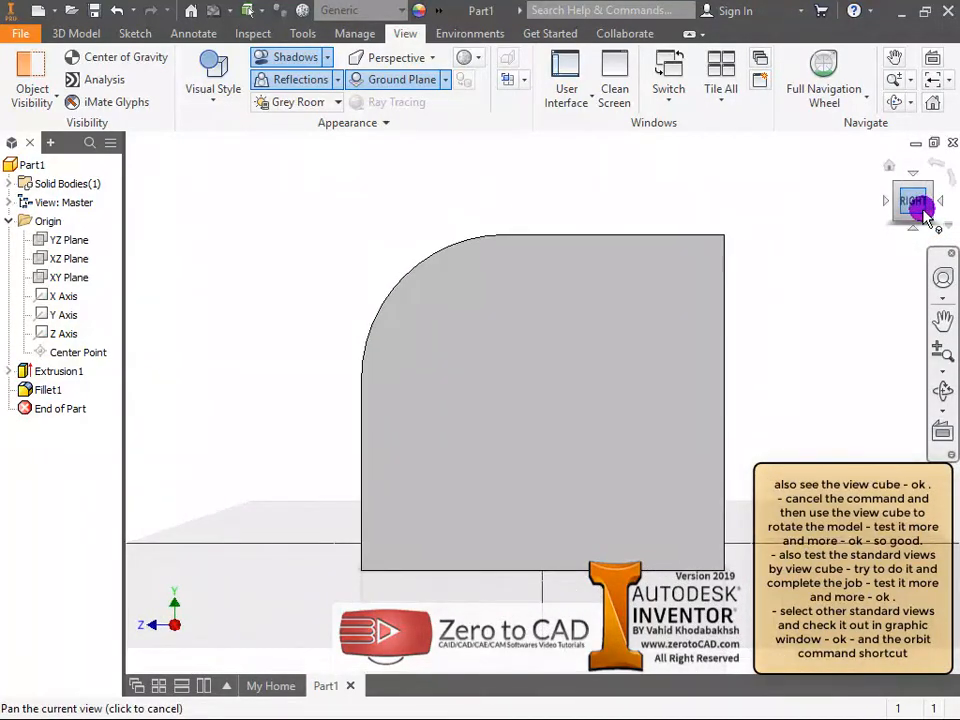
{"action": "left_click", "coordinate": [910, 200]}
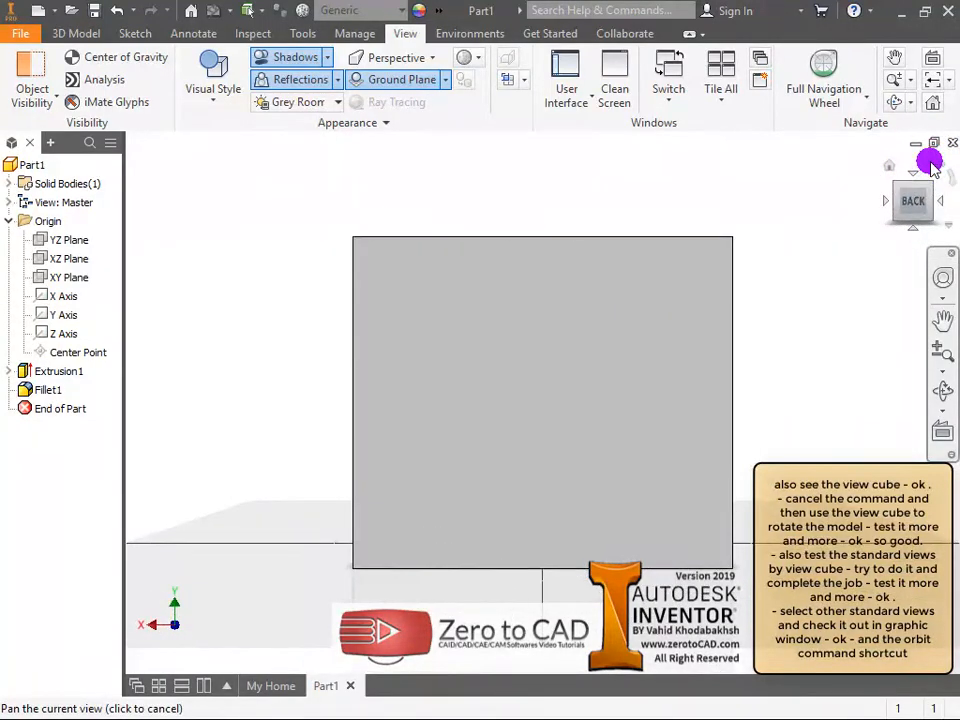
{"action": "left_click", "coordinate": [884, 204]}
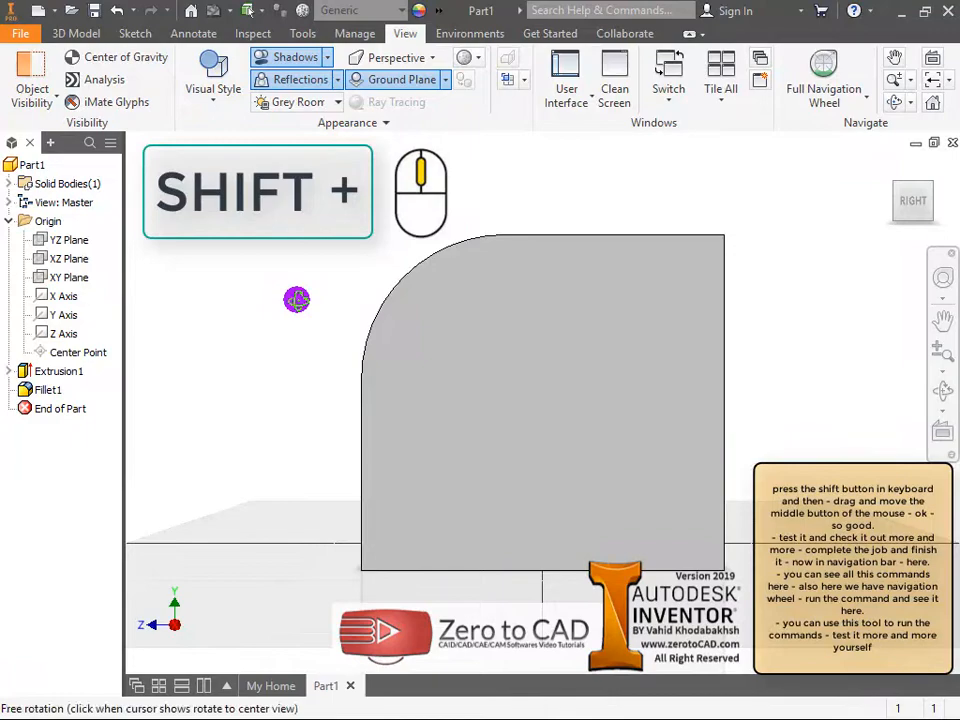
Free-orbit the block from above and around its sides to a three-quarter view.
{"action": "left_click_drag", "start_coordinate": [296, 300], "coordinate": [376, 320]}
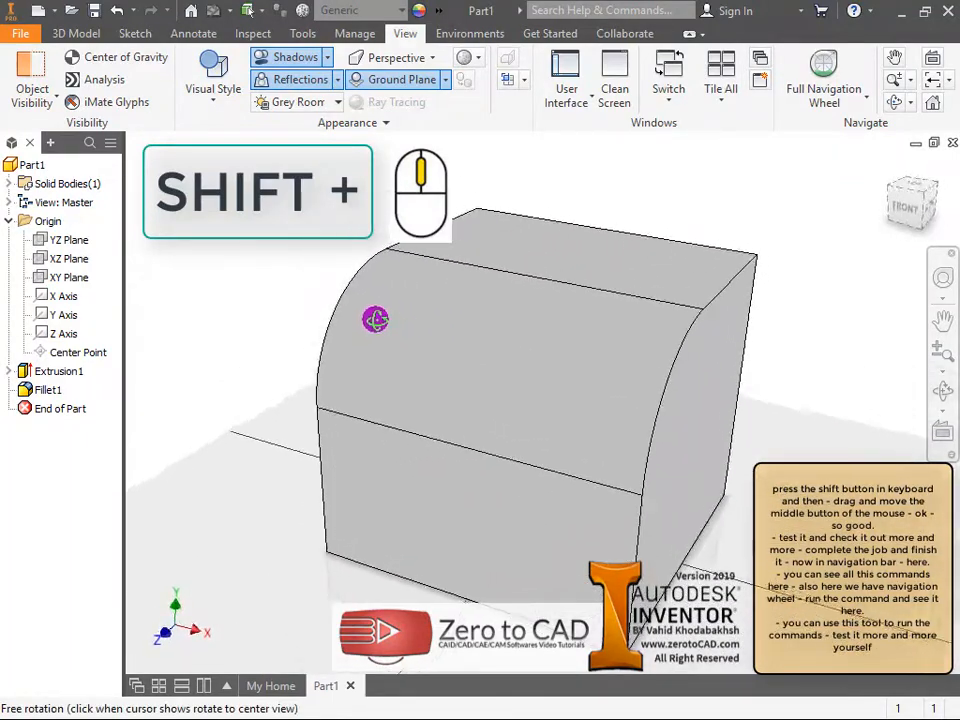
{"action": "left_click_drag", "start_coordinate": [376, 318], "coordinate": [344, 312]}
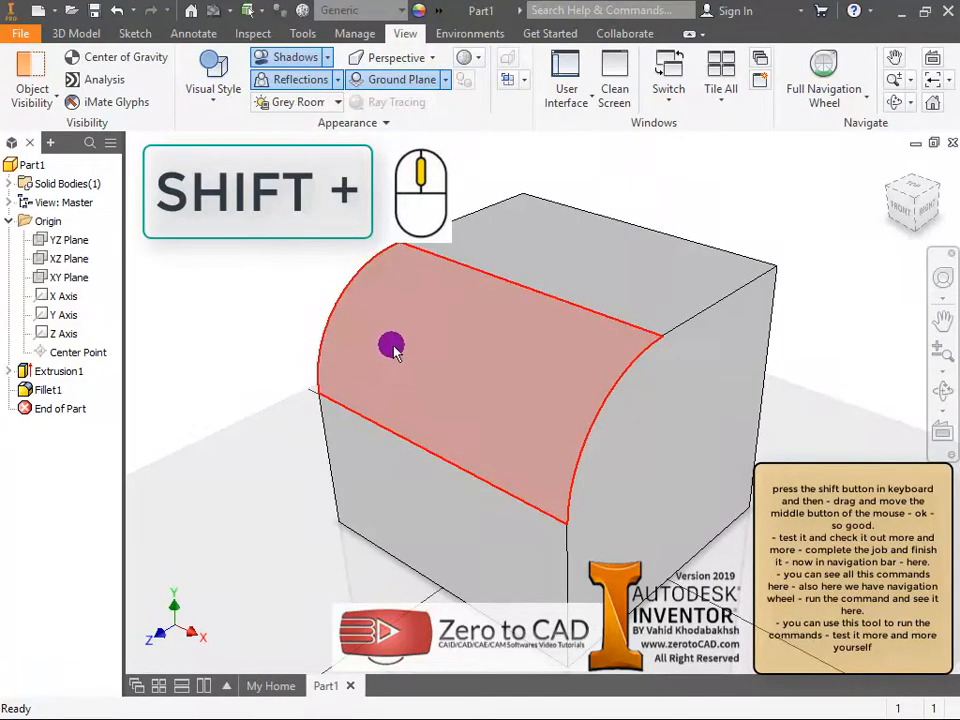
{"action": "left_click_drag", "start_coordinate": [390, 344], "coordinate": [382, 304]}
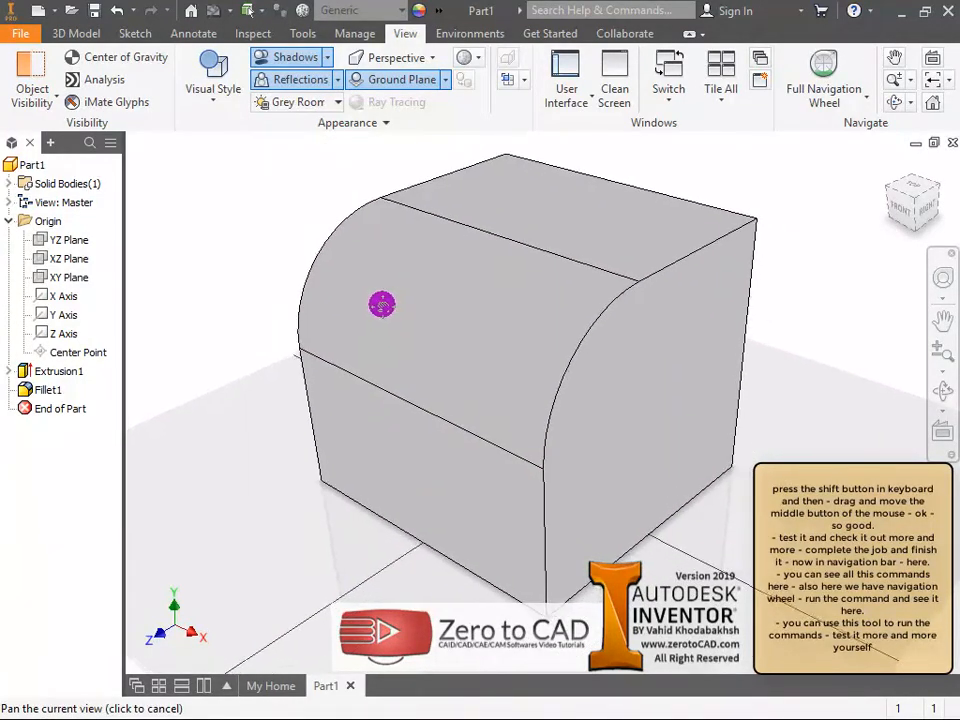
{"action": "left_click_drag", "start_coordinate": [382, 304], "coordinate": [500, 314]}
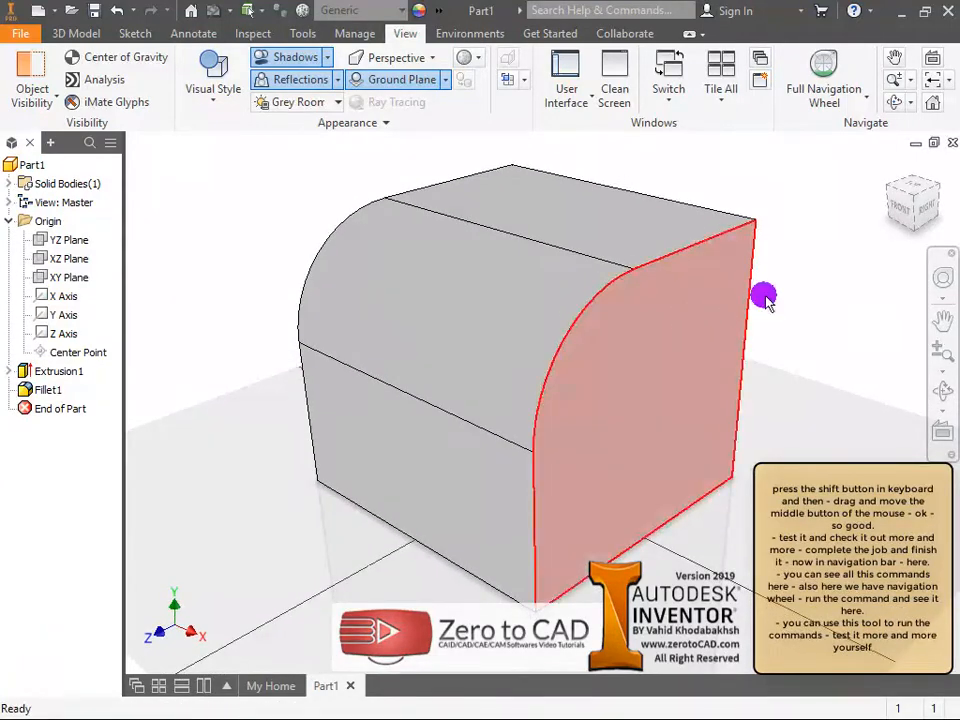
{"action": "left_click", "coordinate": [944, 320]}
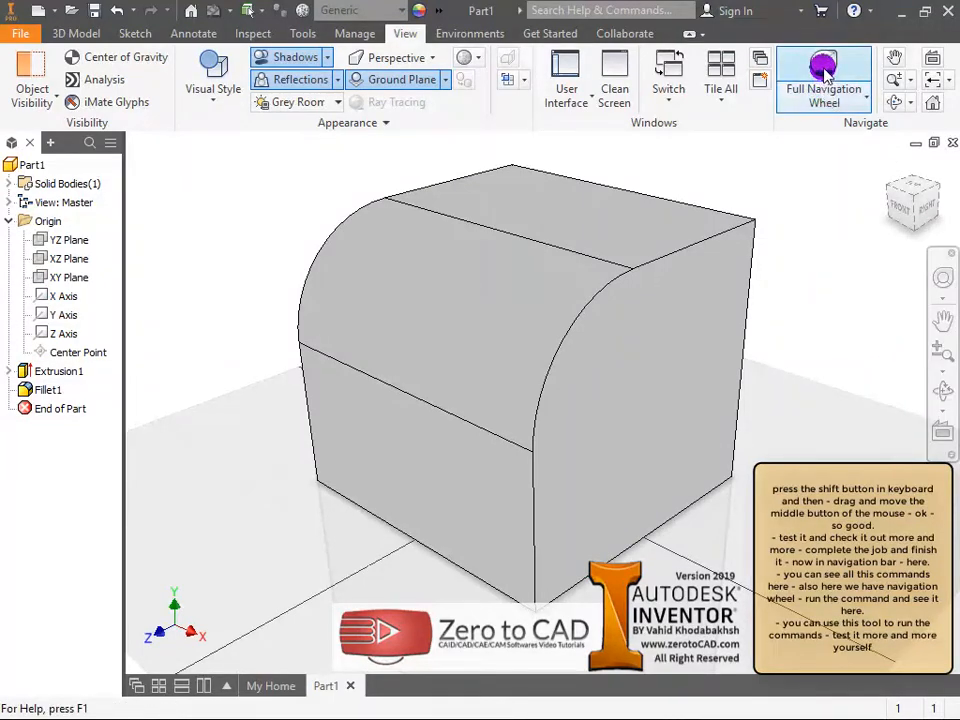
Orbit and adjust the block's view with the Full Navigation Wheel wedges.
{"action": "left_click", "coordinate": [824, 76]}
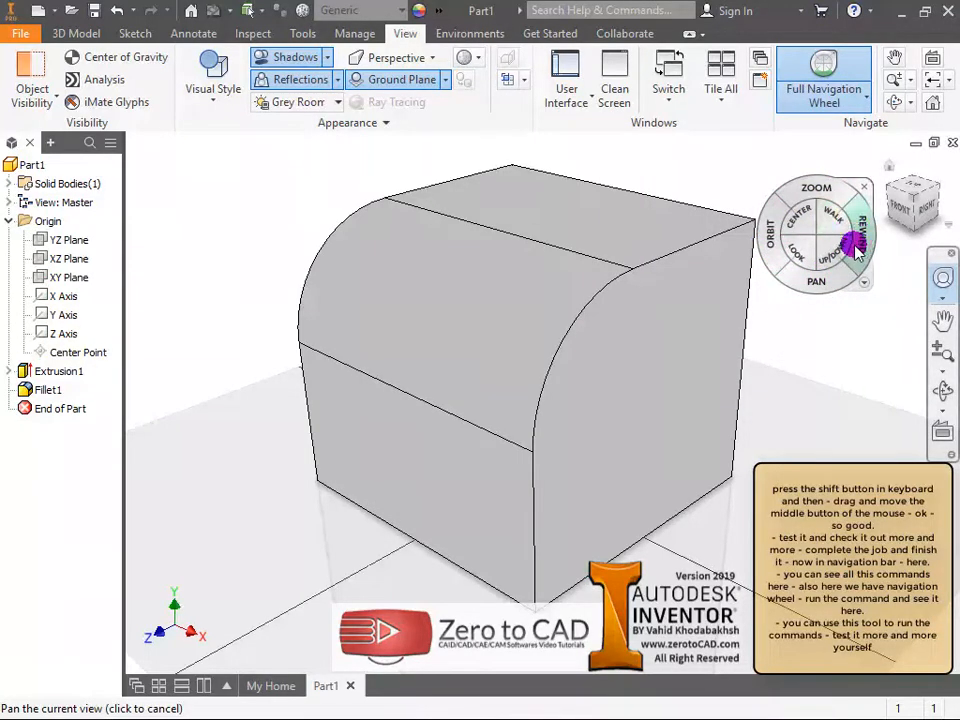
{"action": "mouse_move", "coordinate": [804, 196]}
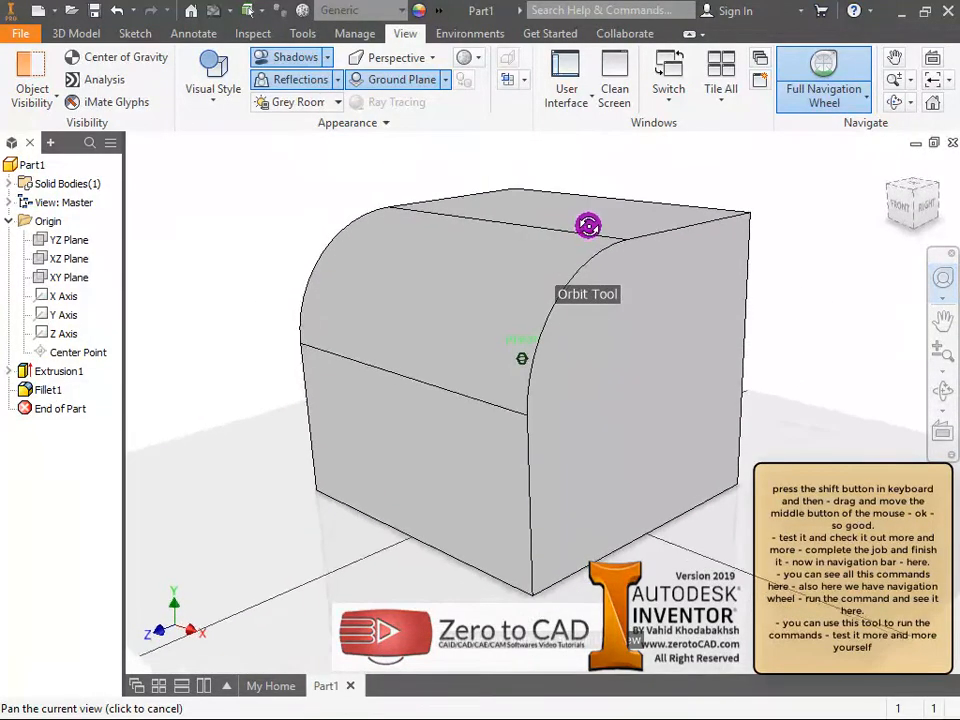
{"action": "left_click_drag", "start_coordinate": [588, 224], "coordinate": [604, 236]}
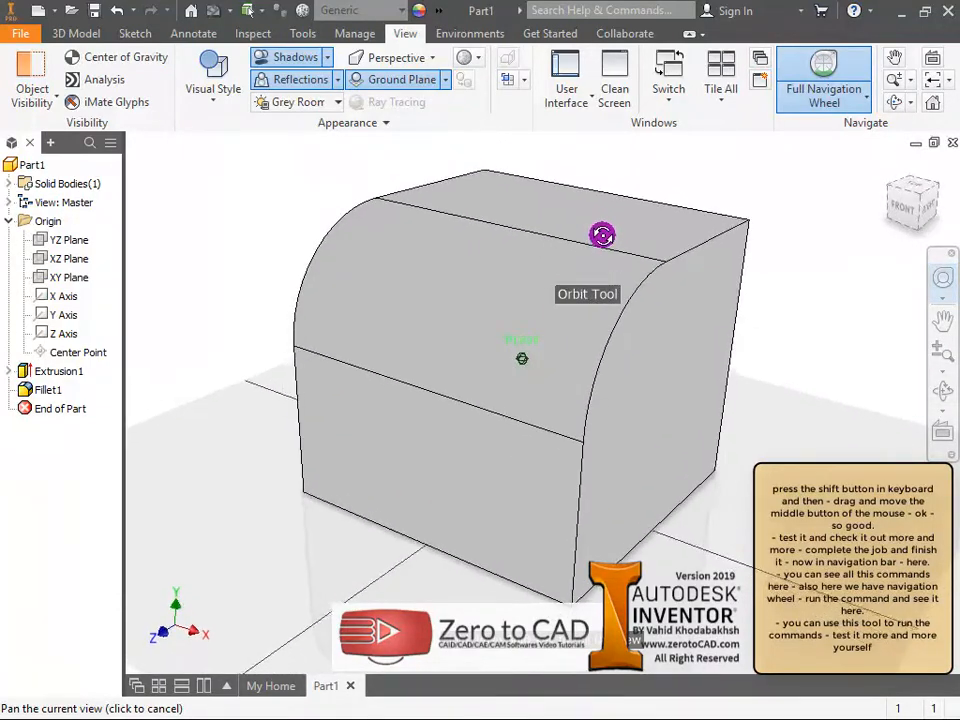
{"action": "left_click", "coordinate": [824, 76]}
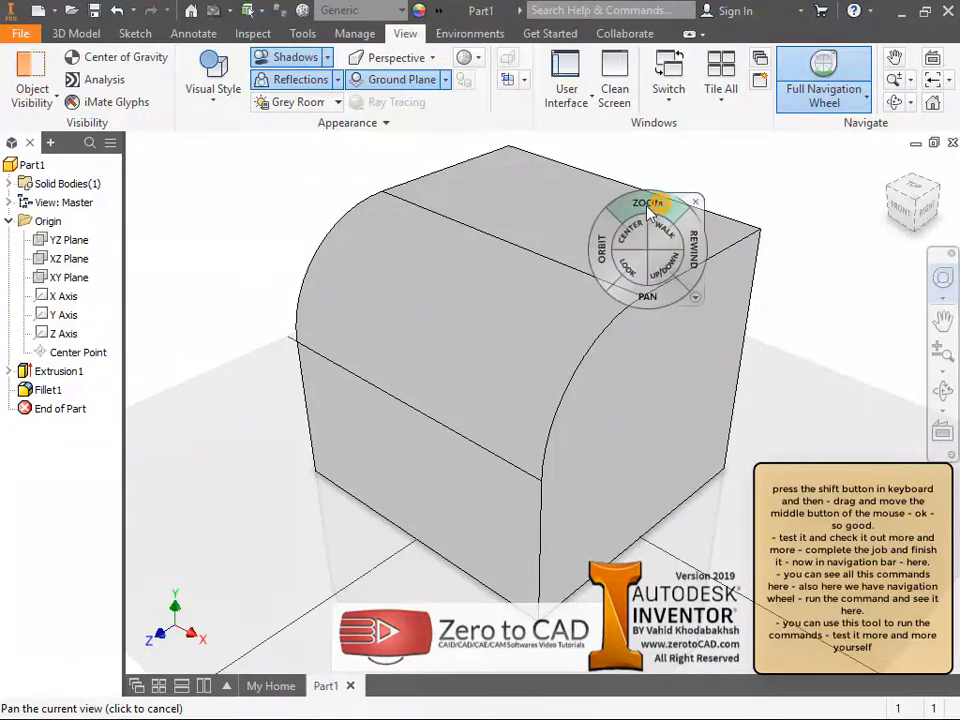
{"action": "left_click", "coordinate": [648, 204]}
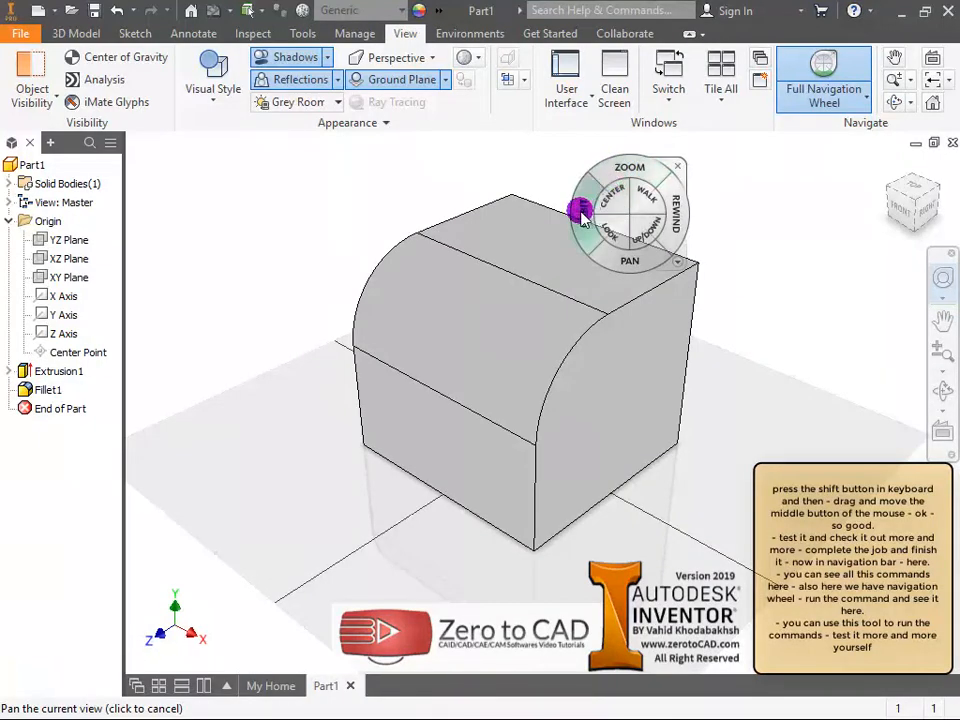
{"action": "left_click", "coordinate": [610, 192]}
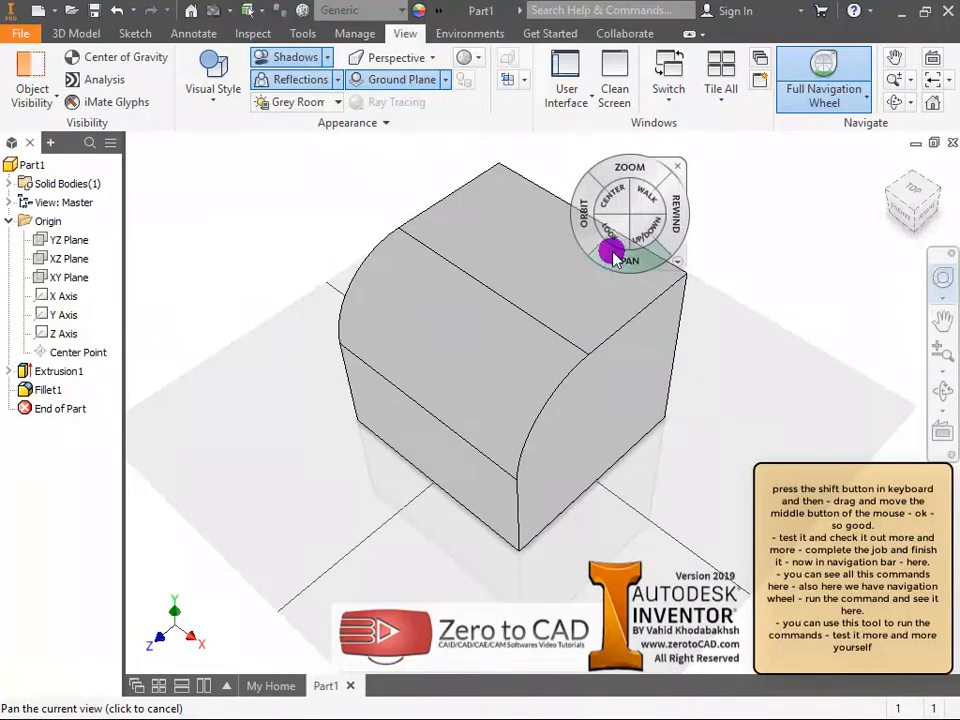
Close the navigation wheel and freely rotate the block to a lower view.
{"action": "left_click", "coordinate": [678, 166]}
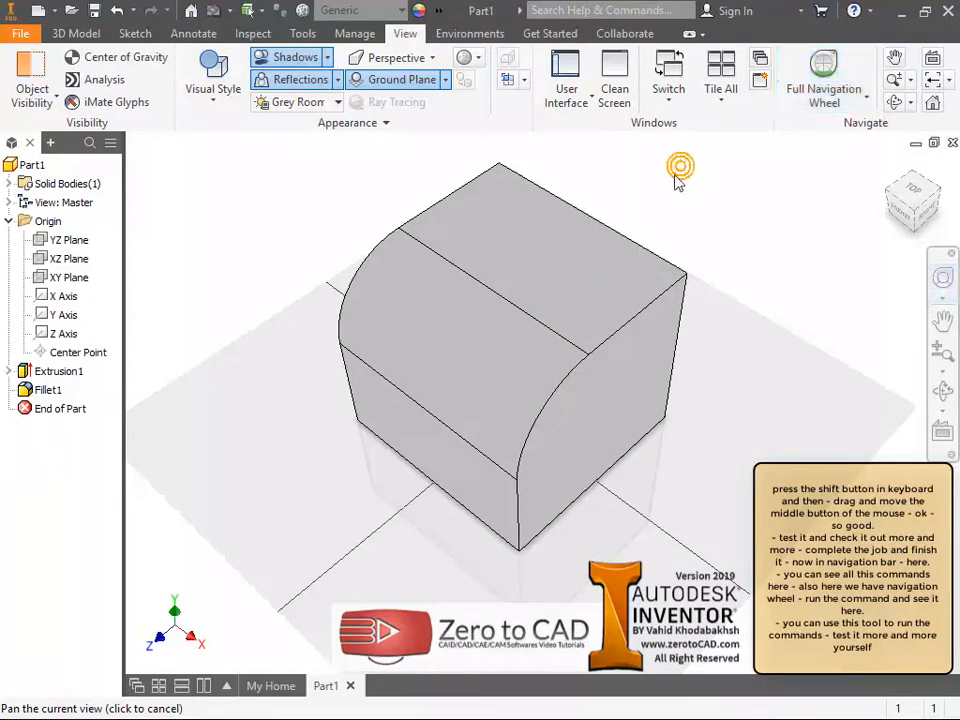
{"action": "left_click_drag", "start_coordinate": [680, 168], "coordinate": [552, 292]}
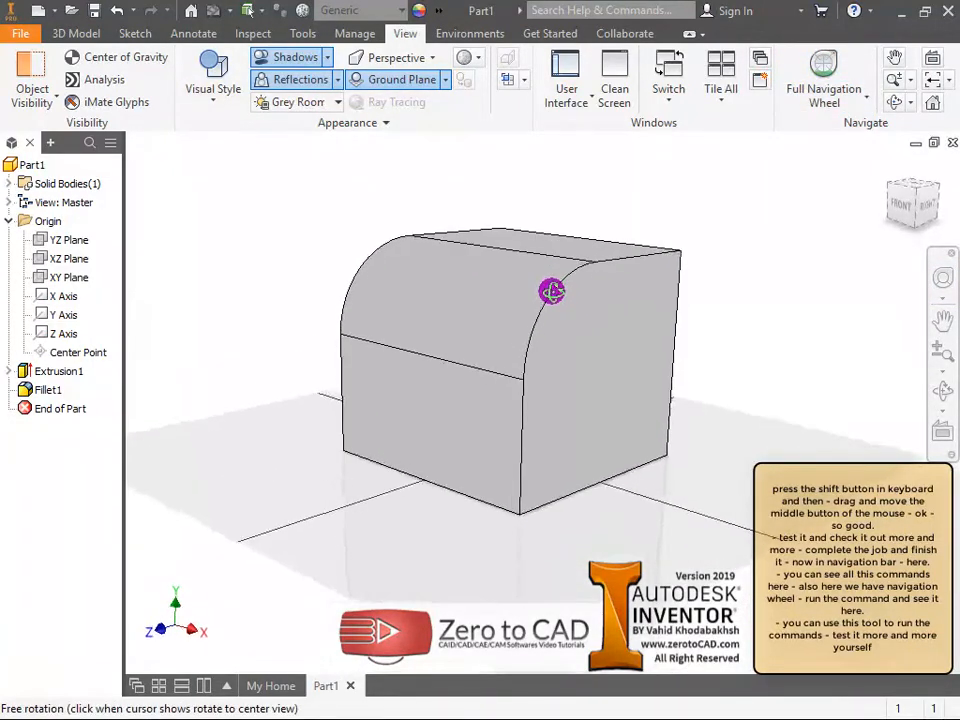
{"action": "left_click_drag", "start_coordinate": [552, 292], "coordinate": [748, 252]}
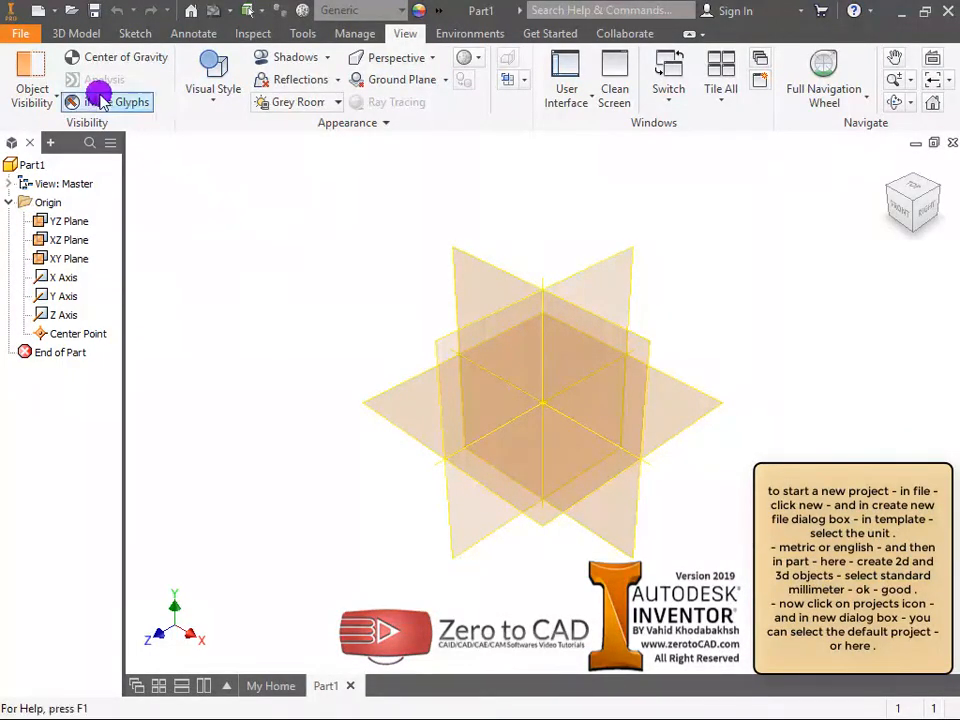
Create a new part from the Metric Standard (mm).ipt template.
{"action": "left_click", "coordinate": [20, 32]}
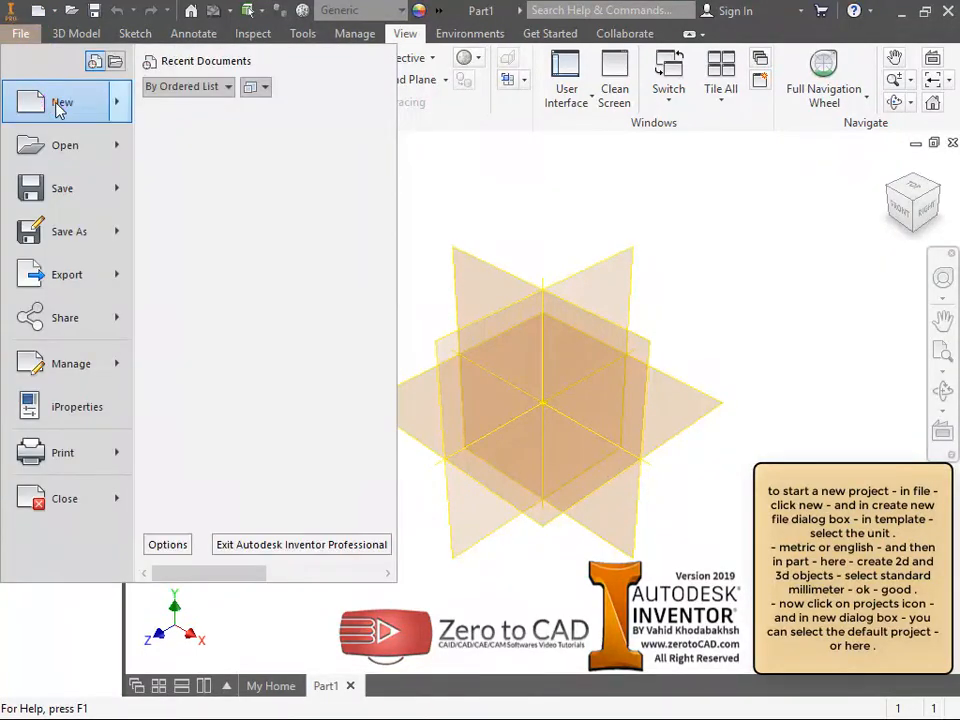
{"action": "left_click", "coordinate": [62, 104]}
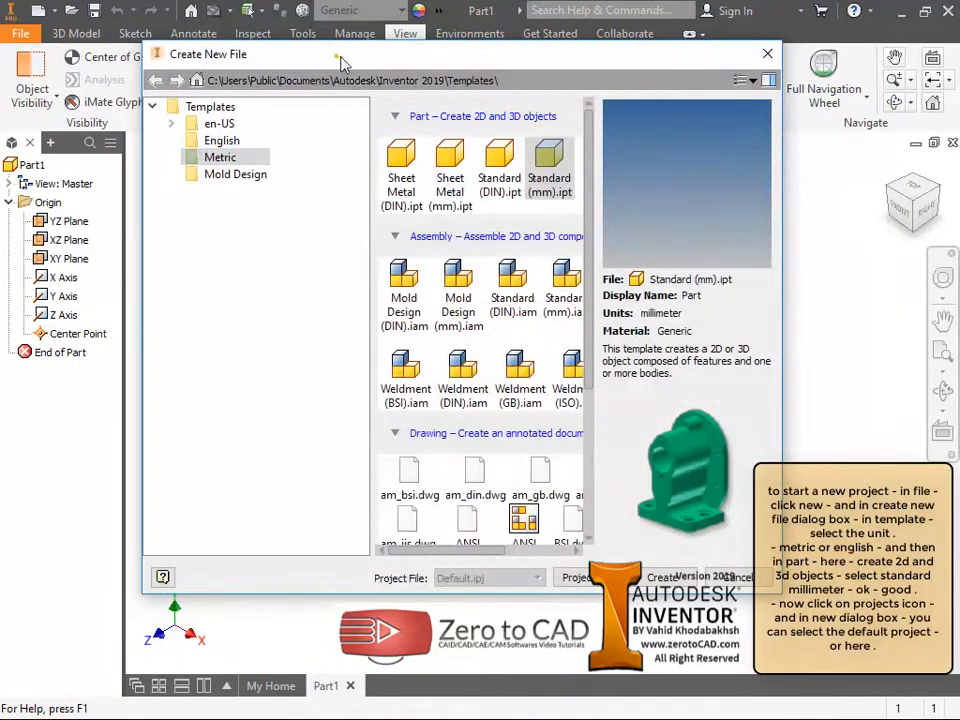
{"action": "left_click", "coordinate": [218, 120]}
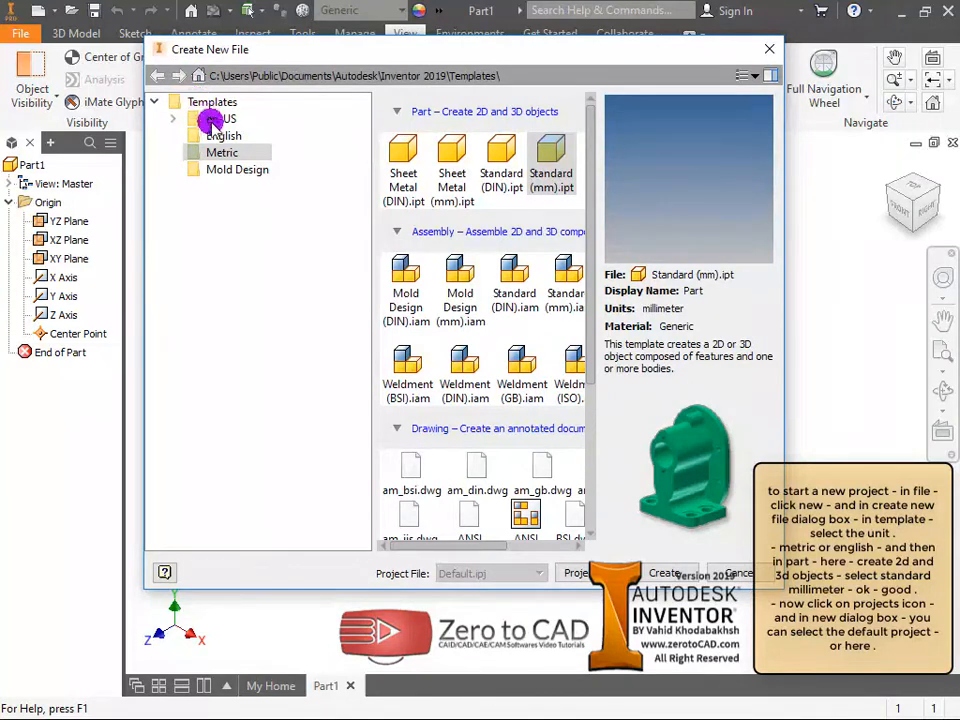
{"action": "left_click", "coordinate": [224, 136]}
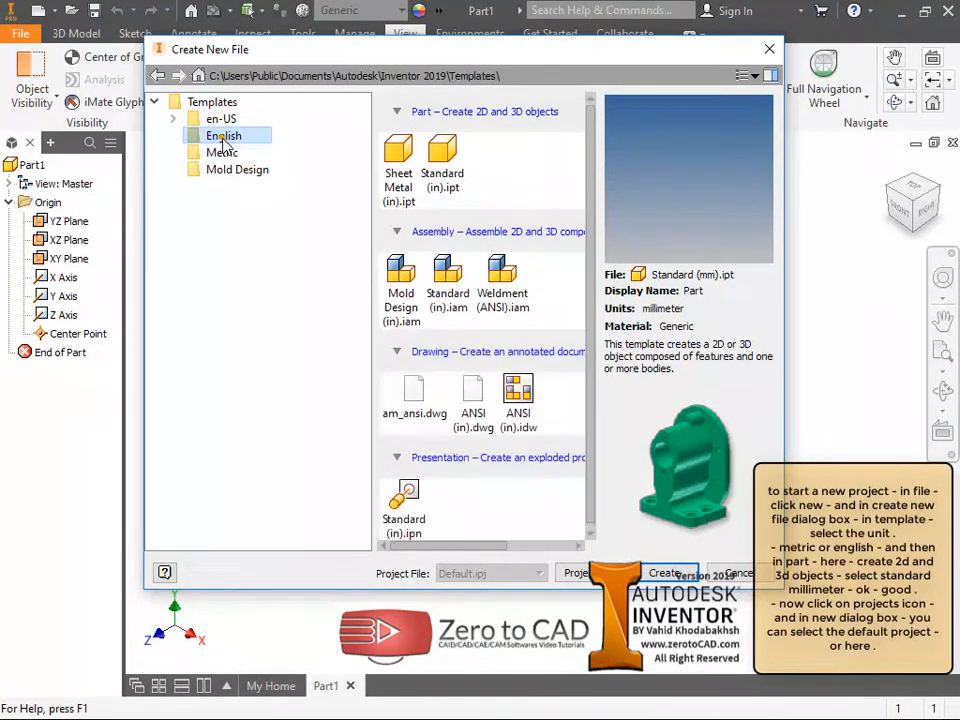
{"action": "left_click", "coordinate": [222, 152]}
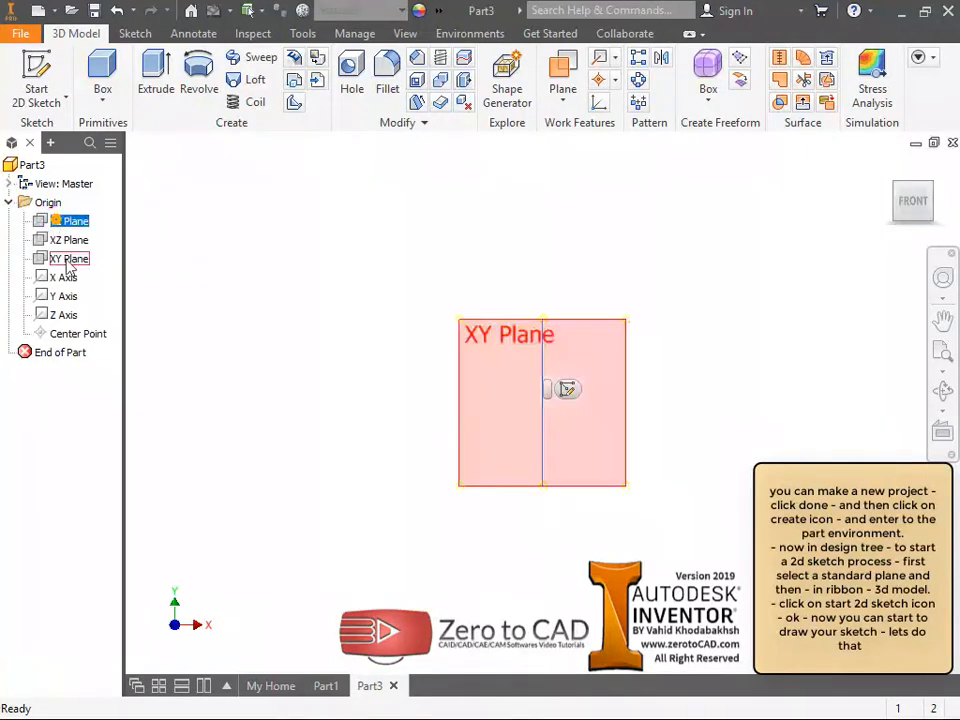
Select an origin plane of Part3 and start a 2D sketch on it.
{"action": "left_click", "coordinate": [78, 332]}
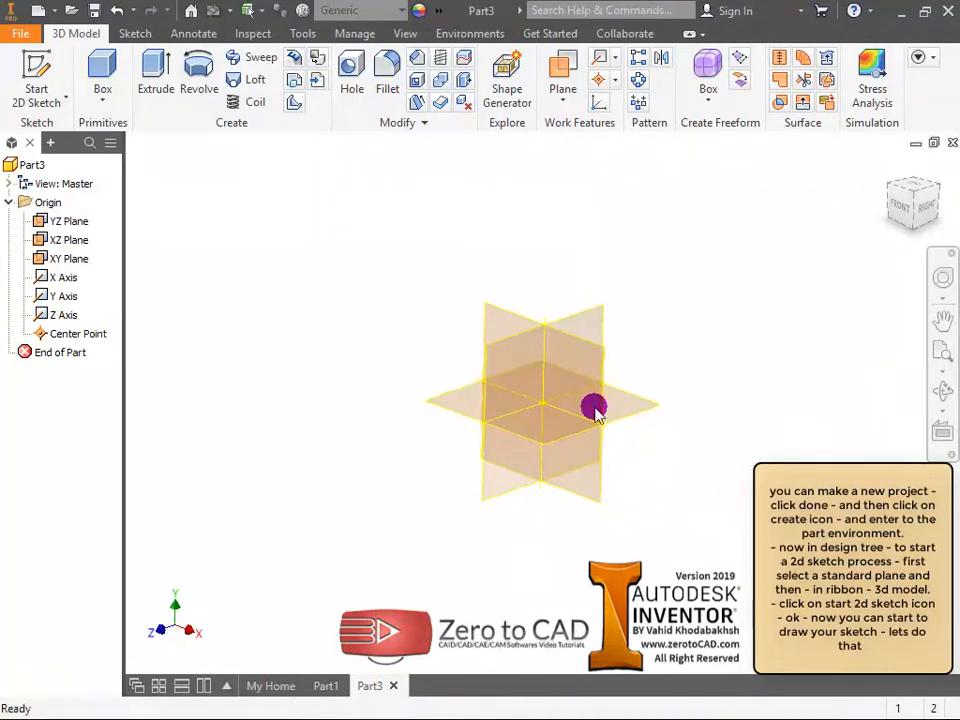
{"action": "mouse_move", "coordinate": [36, 76]}
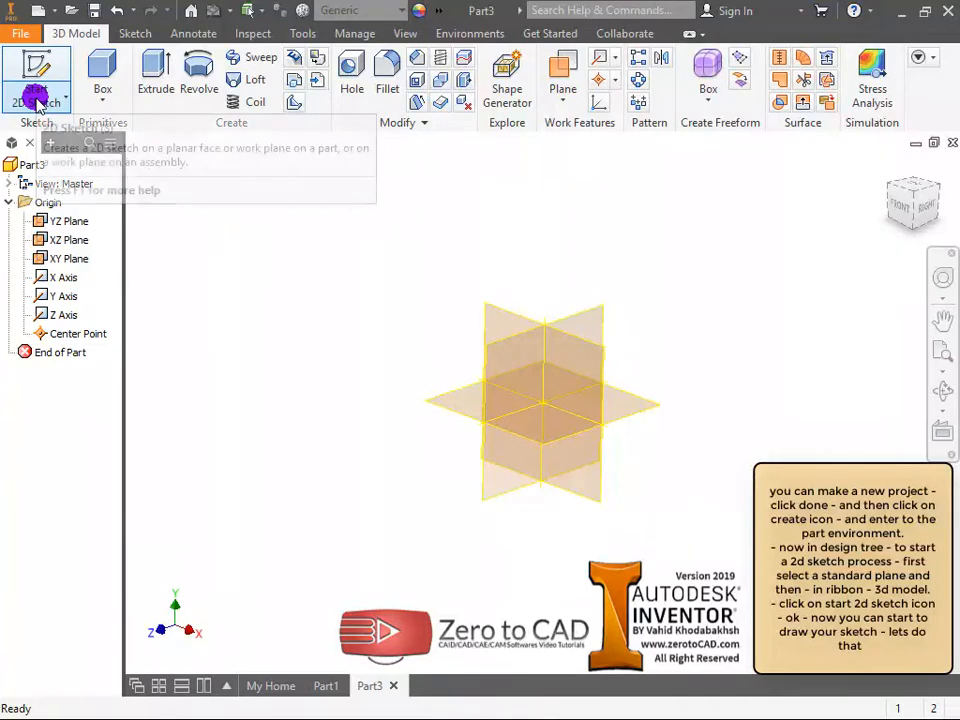
{"action": "left_click", "coordinate": [68, 220]}
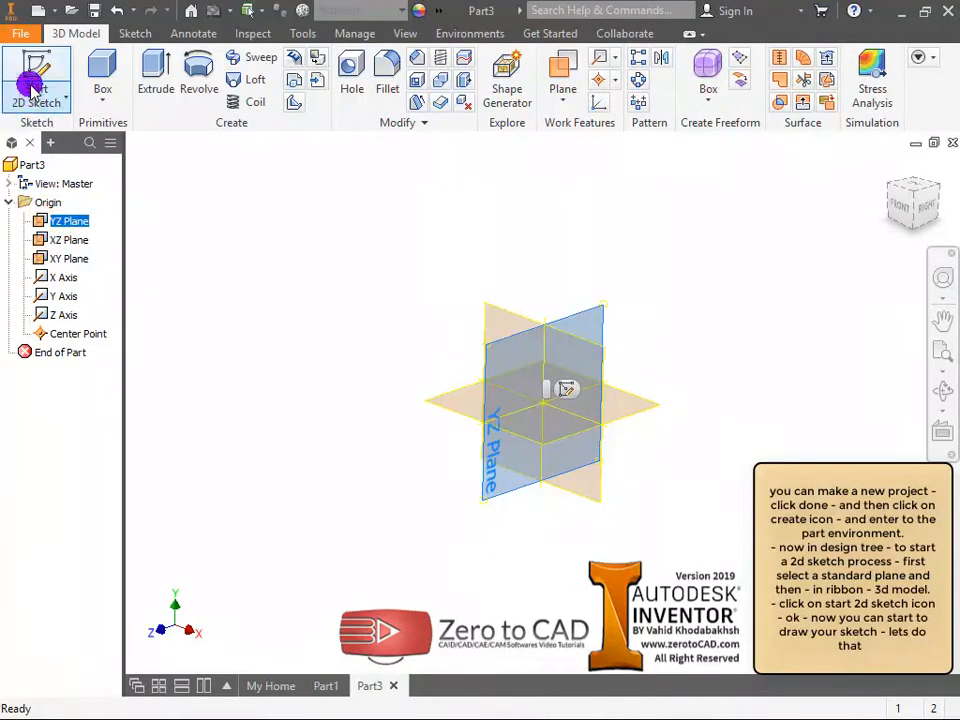